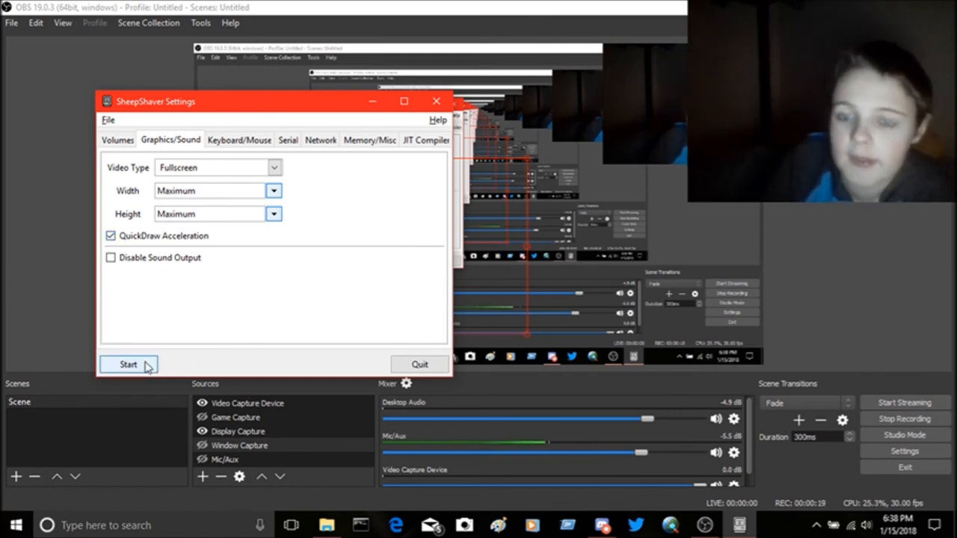
Start the emulator from SheepShaver Settings and dismiss the missing CD-ROM driver warning.
{"action": "left_click", "coordinate": [128, 365]}
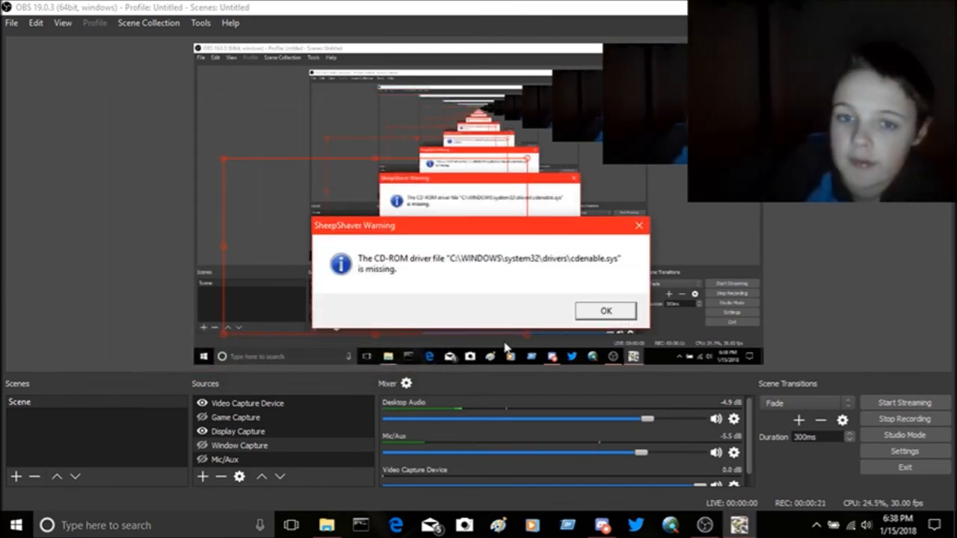
{"action": "left_click", "coordinate": [604, 310]}
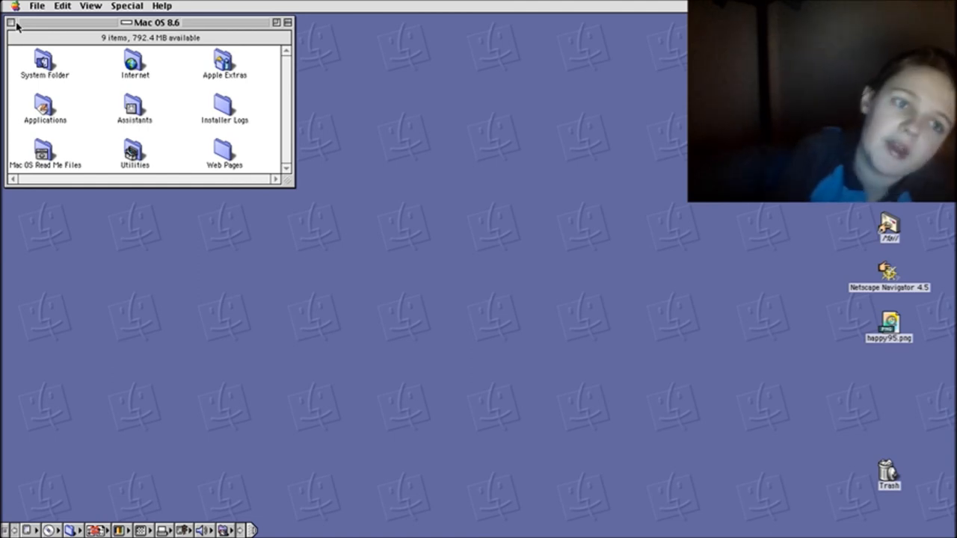
Launch Internet Explorer, dismiss the security failure error, and load google.com from the Address bar.
{"action": "left_click", "coordinate": [12, 22]}
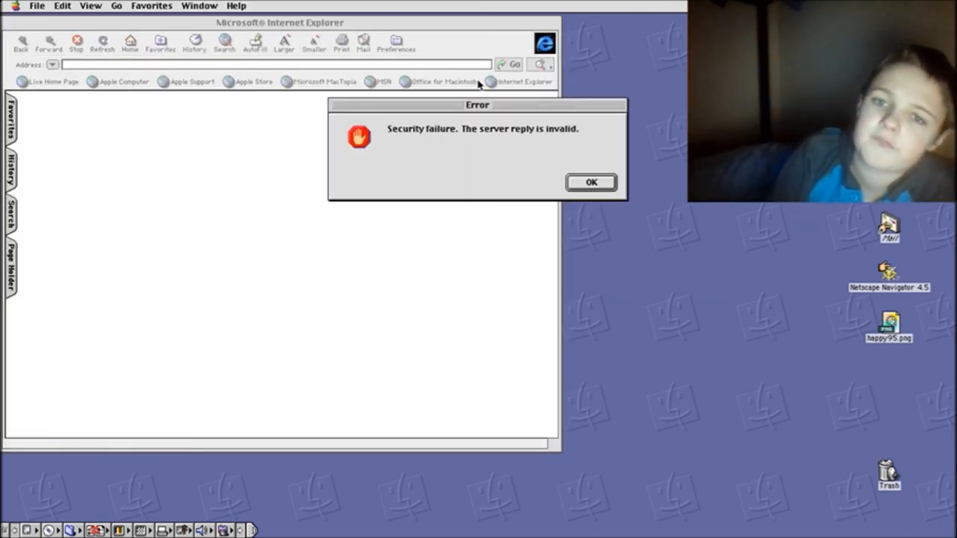
{"action": "left_click", "coordinate": [590, 183]}
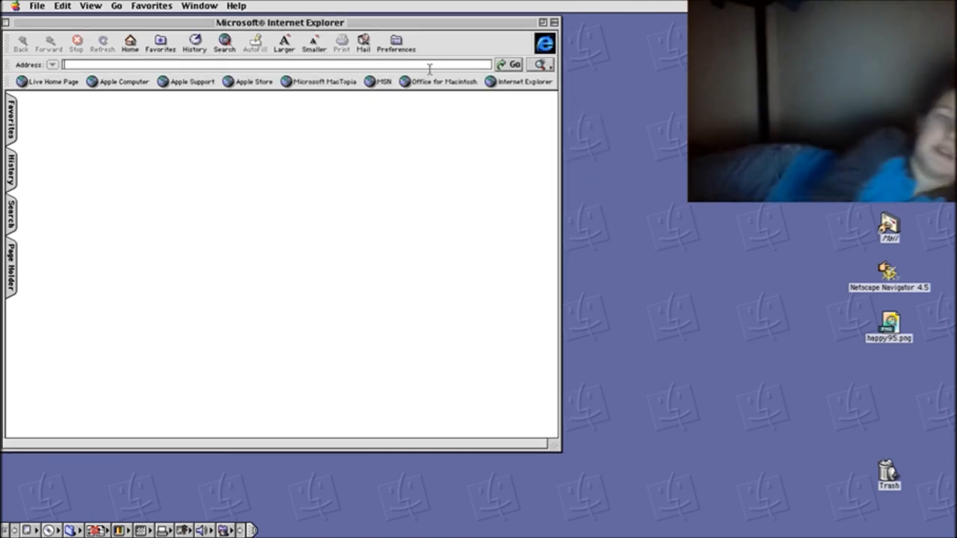
{"action": "type", "text": "google.com"}
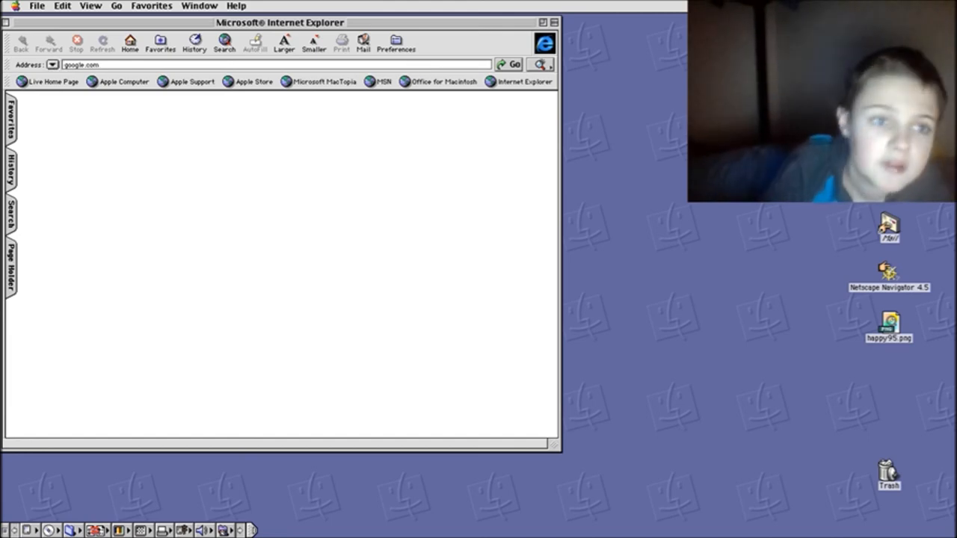
{"action": "left_click", "coordinate": [515, 64]}
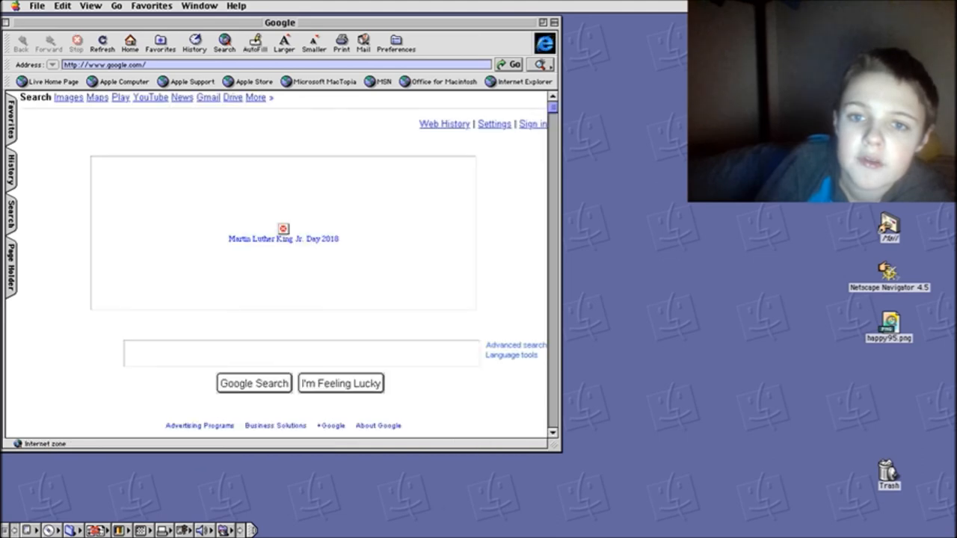
{"action": "mouse_move", "coordinate": [367, 227]}
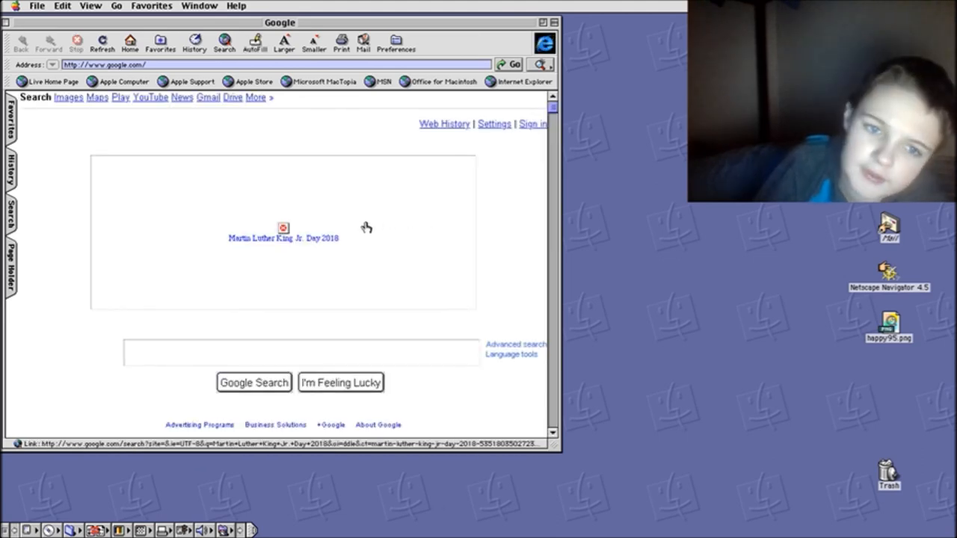
{"action": "mouse_move", "coordinate": [827, 268]}
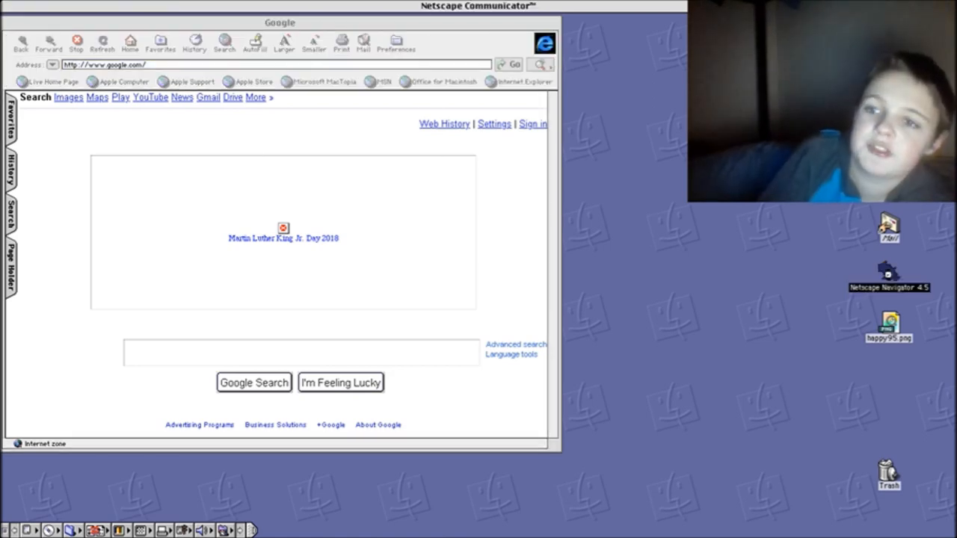
Launch Netscape Navigator, dismiss the encryption warning, load google.com, then quit the browsers.
{"action": "double_click", "coordinate": [888, 275]}
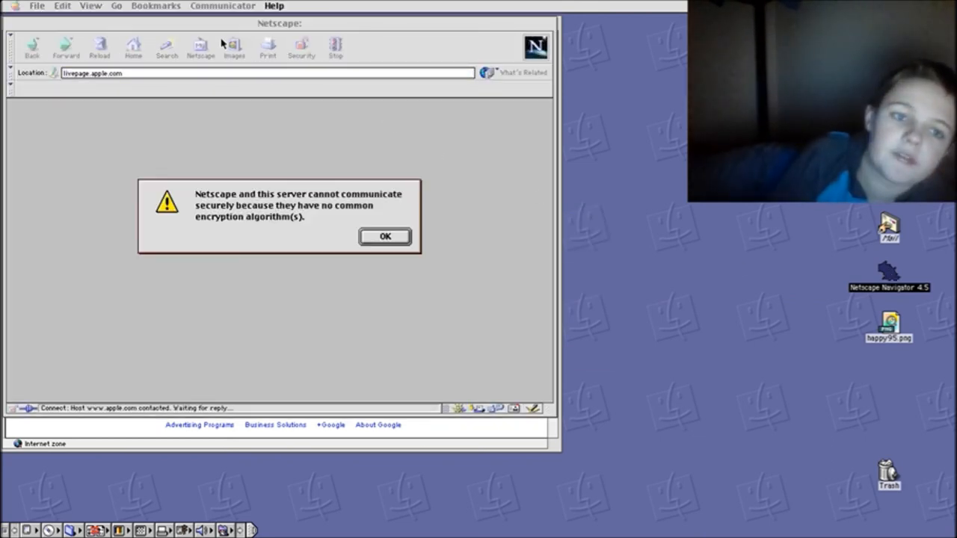
{"action": "left_click", "coordinate": [386, 236]}
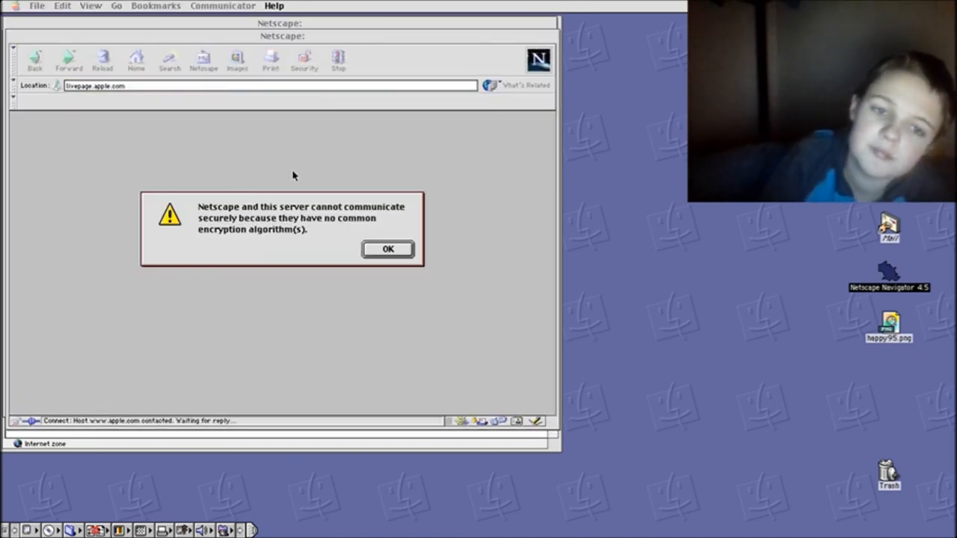
{"action": "left_click", "coordinate": [387, 248]}
{"action": "type", "text": "g"}
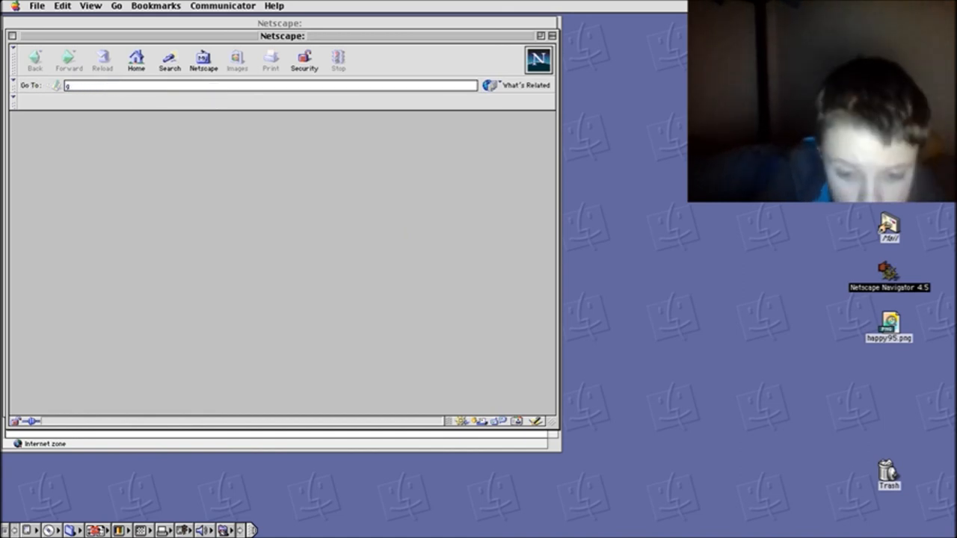
{"action": "type", "text": "oogle.com"}
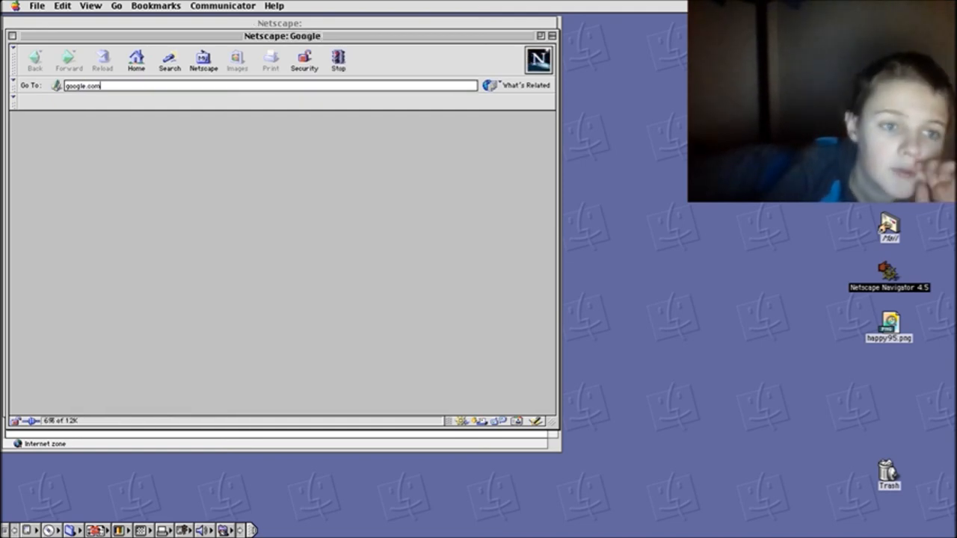
{"action": "key", "text": "Return"}
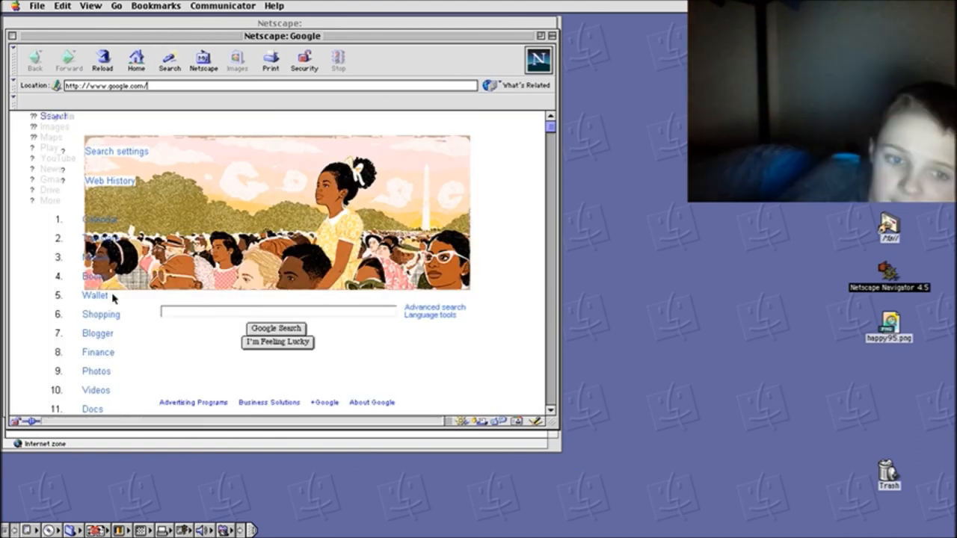
{"action": "mouse_move", "coordinate": [180, 365]}
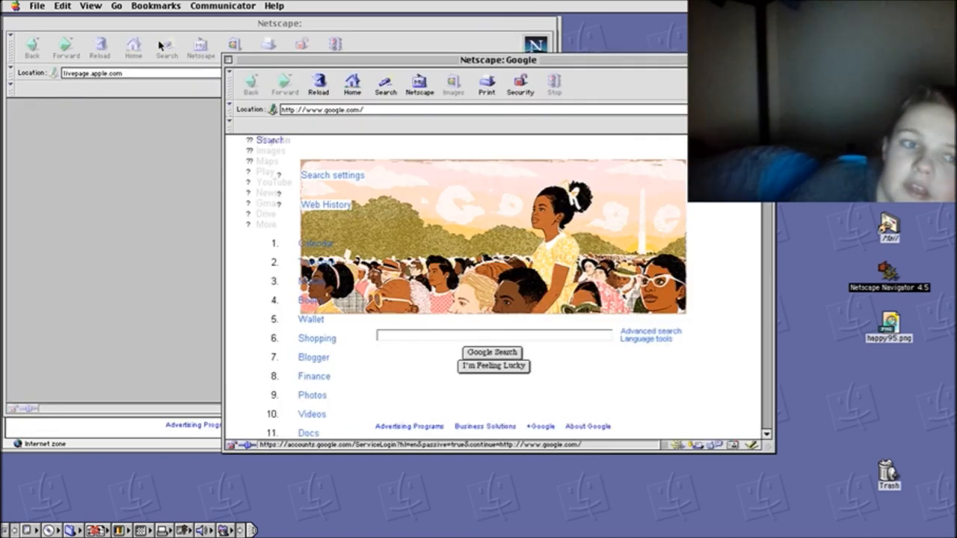
{"action": "left_click", "coordinate": [279, 24]}
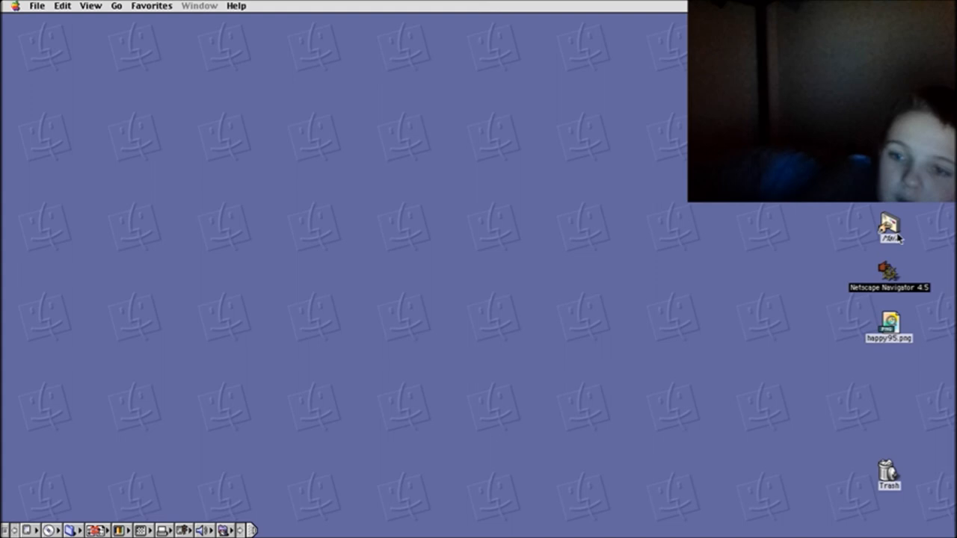
{"action": "left_click", "coordinate": [14, 6]}
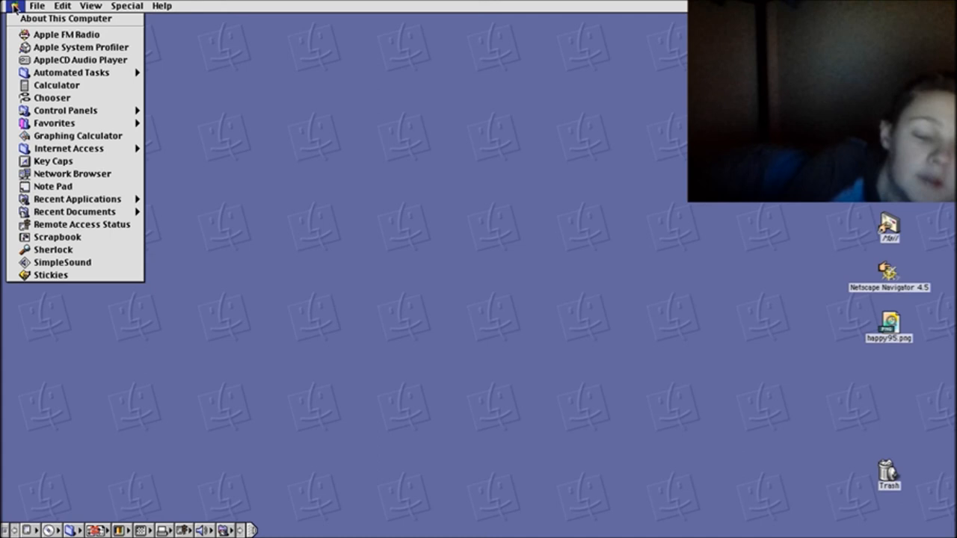
{"action": "left_click", "coordinate": [66, 18]}
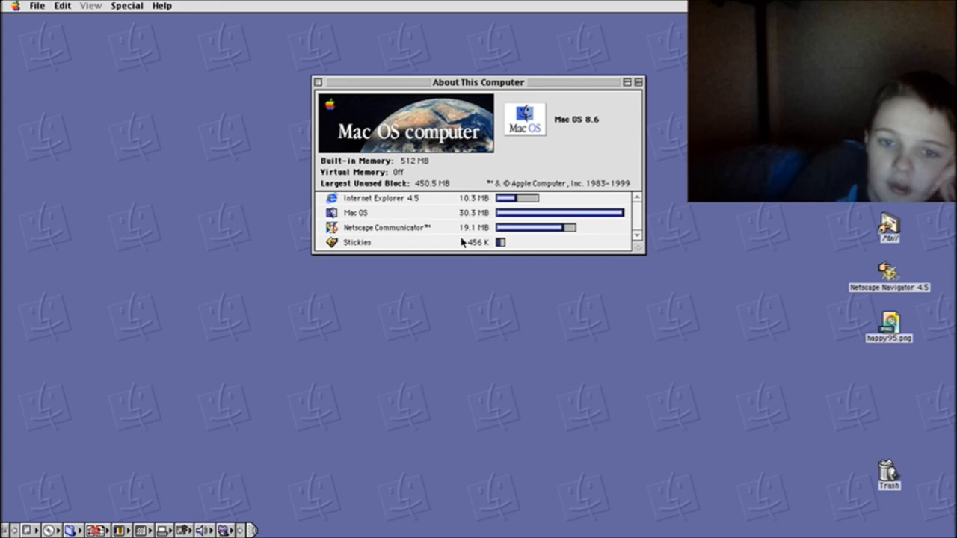
{"action": "mouse_move", "coordinate": [427, 188]}
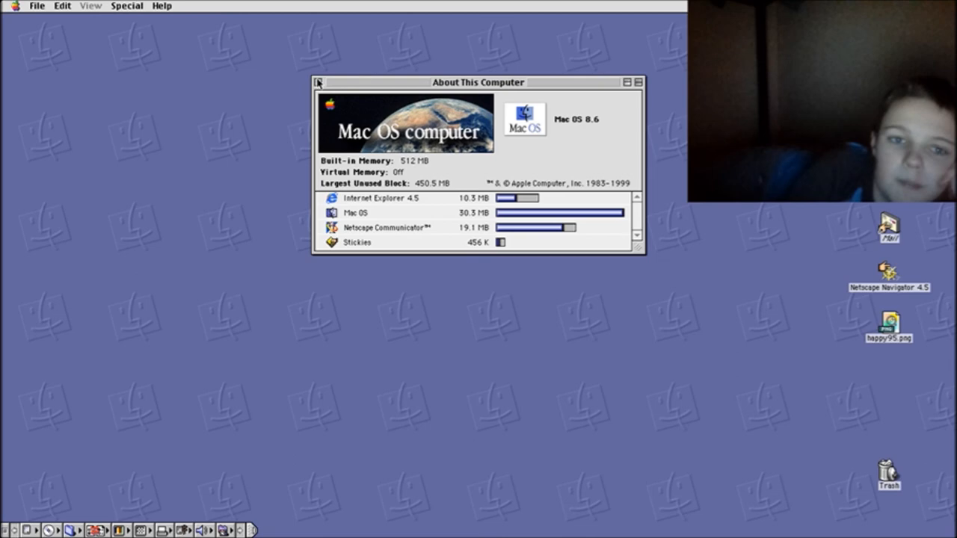
{"action": "left_click", "coordinate": [317, 82]}
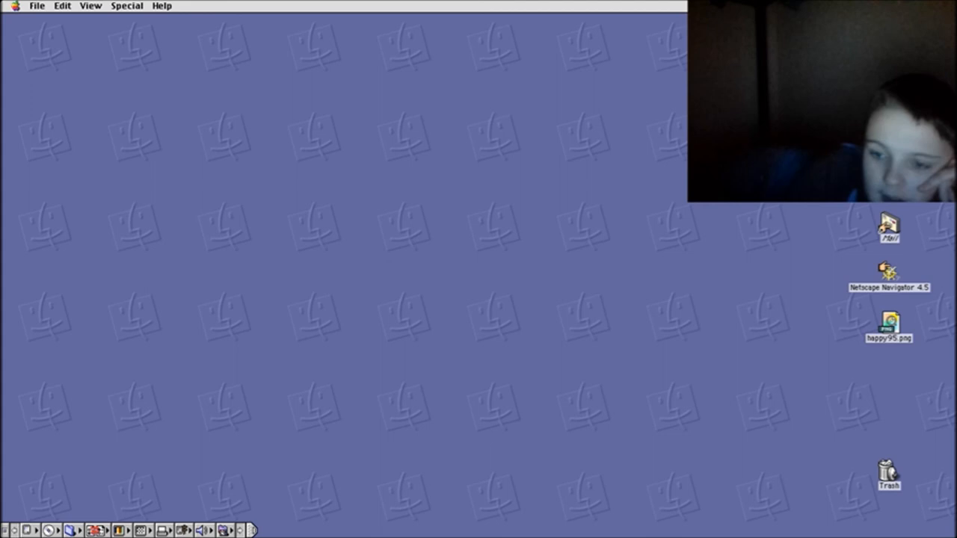
Open the Trash and dismiss the put-away error for the rescued-items folder.
{"action": "double_click", "coordinate": [889, 473]}
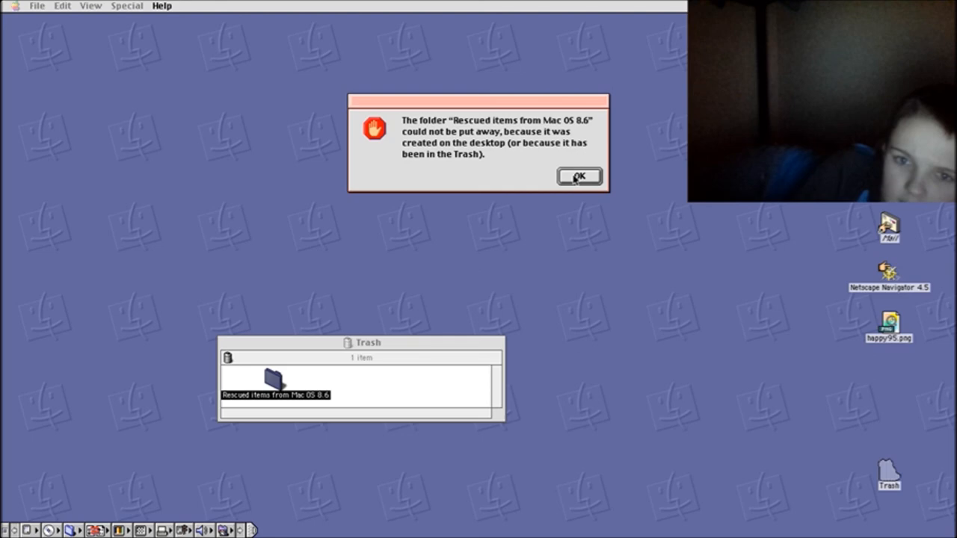
{"action": "left_click", "coordinate": [580, 176]}
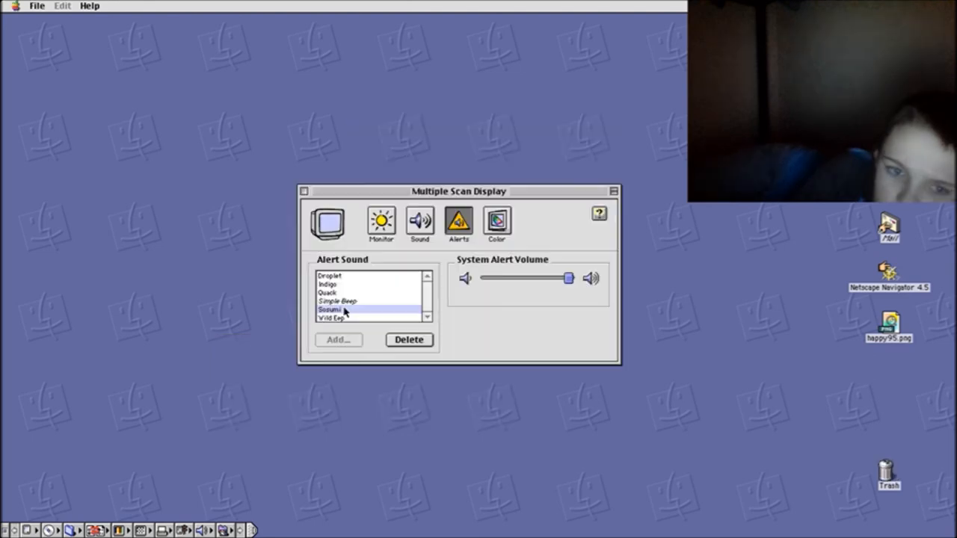
Close the control panel and open the DCIM folder showing its dated photo subfolders.
{"action": "left_click", "coordinate": [332, 317]}
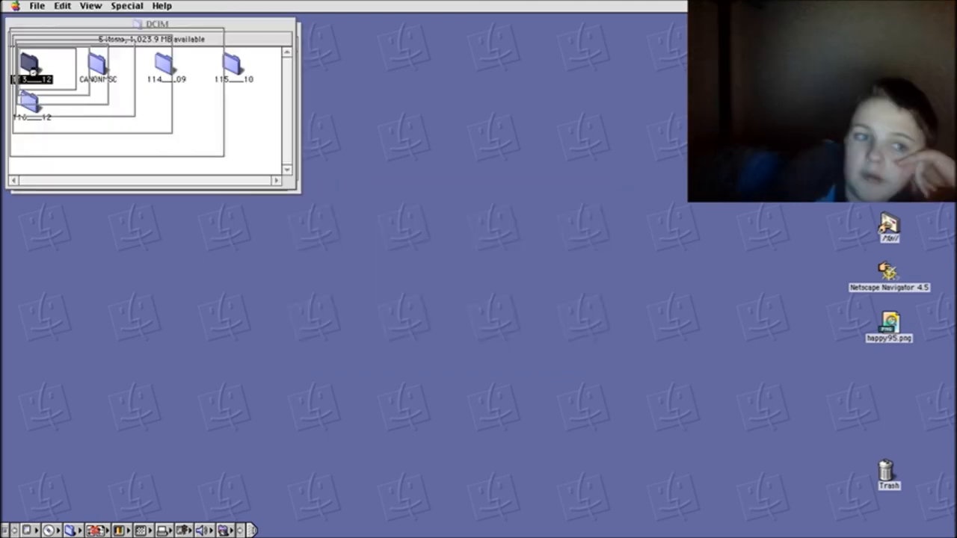
Quit SheepShaver back to its program folder in Windows File Explorer.
{"action": "left_click", "coordinate": [149, 23]}
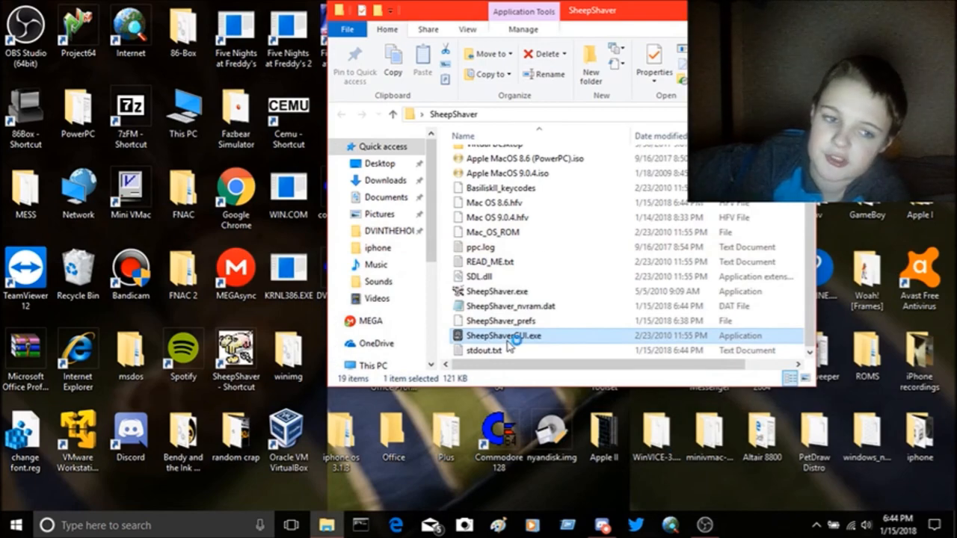
Relaunch SheepShaver from its settings tool and dismiss the missing cdenable.sys CD-ROM driver warning.
{"action": "double_click", "coordinate": [503, 335]}
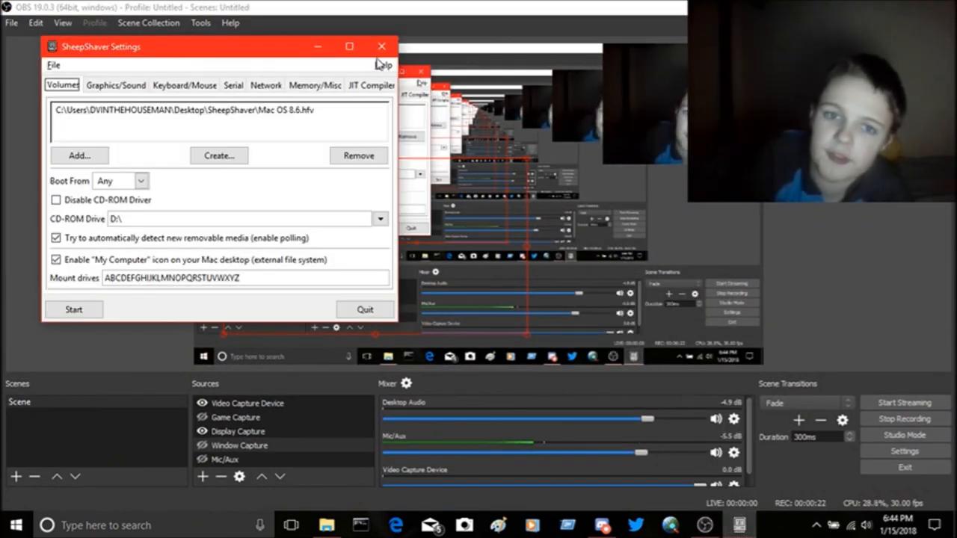
{"action": "left_click", "coordinate": [380, 47]}
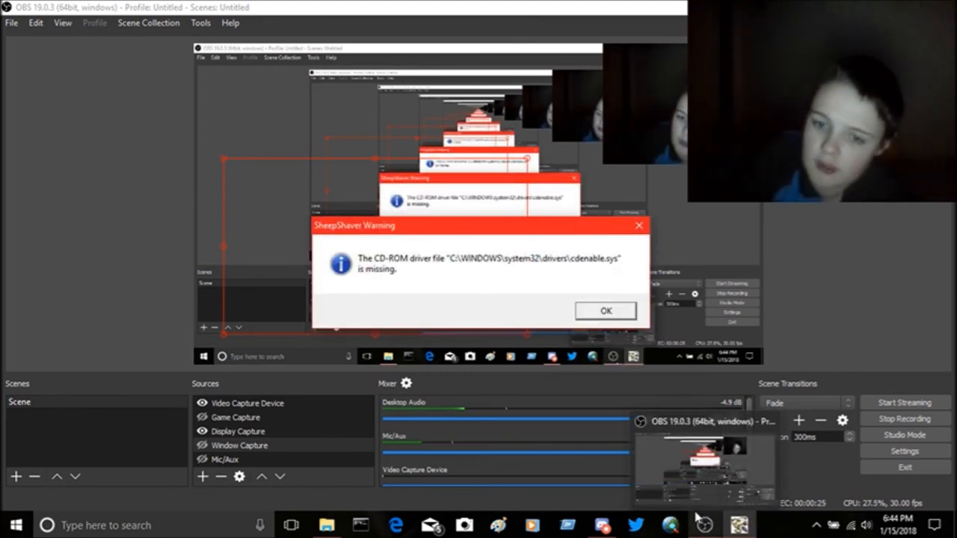
{"action": "left_click", "coordinate": [605, 310]}
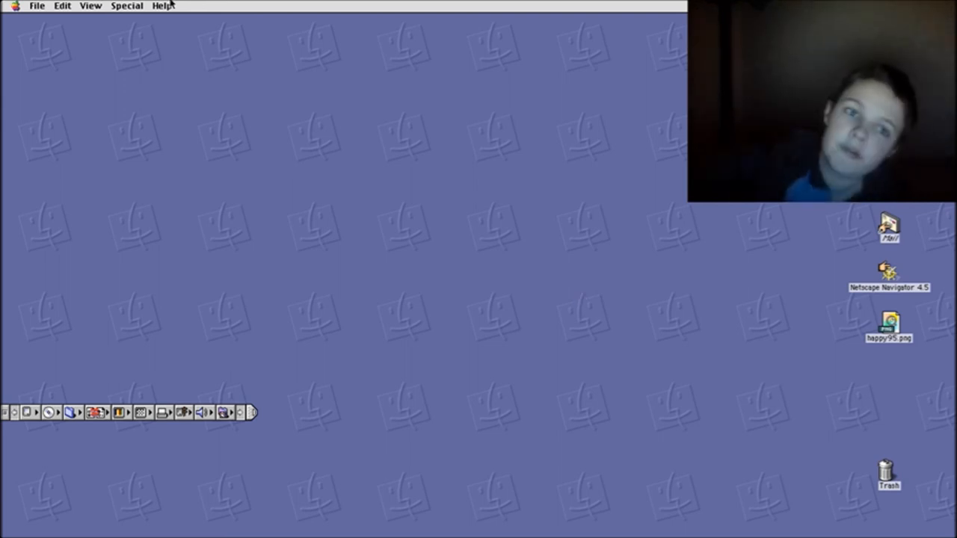
Leave the booted Mac OS 8.6 desktop and return to the Apple II folder in File Explorer.
{"action": "left_click", "coordinate": [126, 6]}
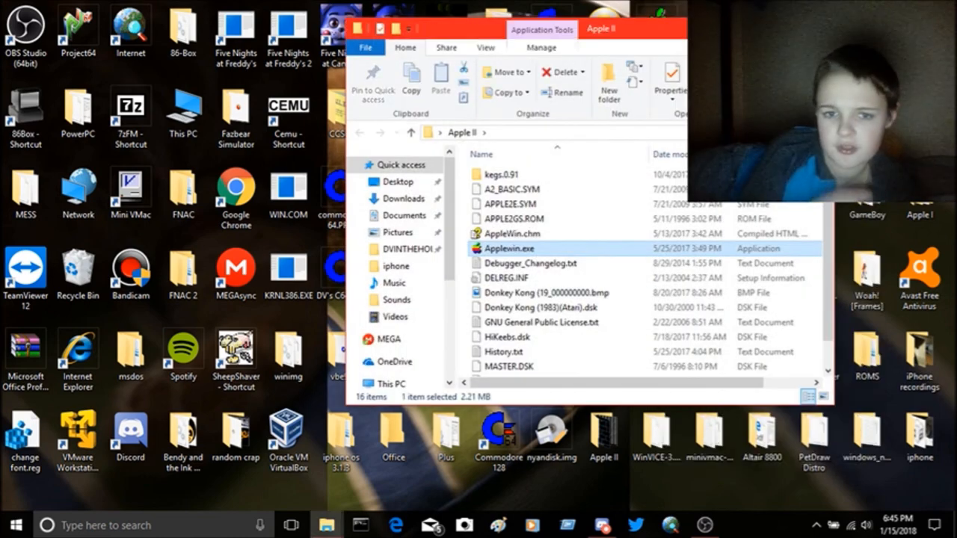
Open the kegs.0.91 folder and launch the KEGS Apple IIgs emulator from kegswin.exe.
{"action": "left_click", "coordinate": [506, 174]}
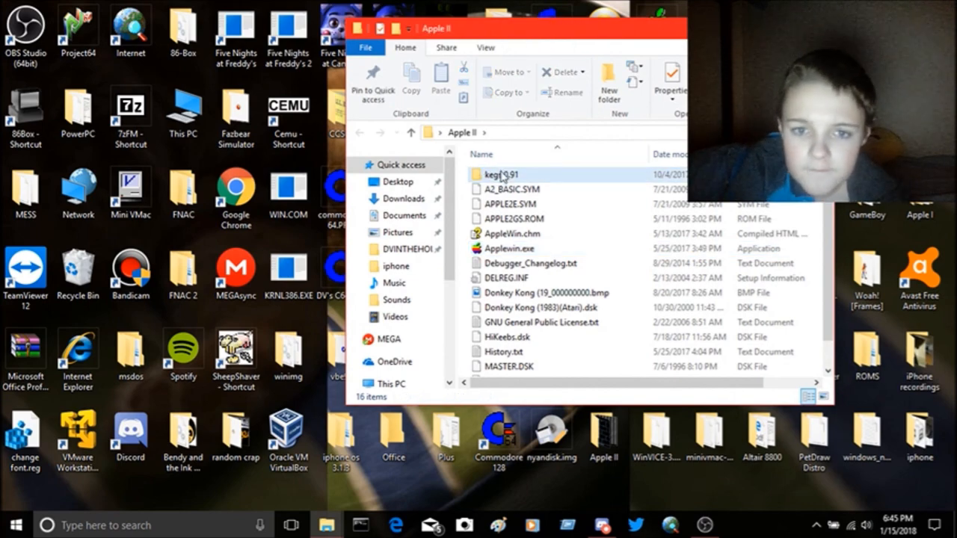
{"action": "double_click", "coordinate": [511, 173]}
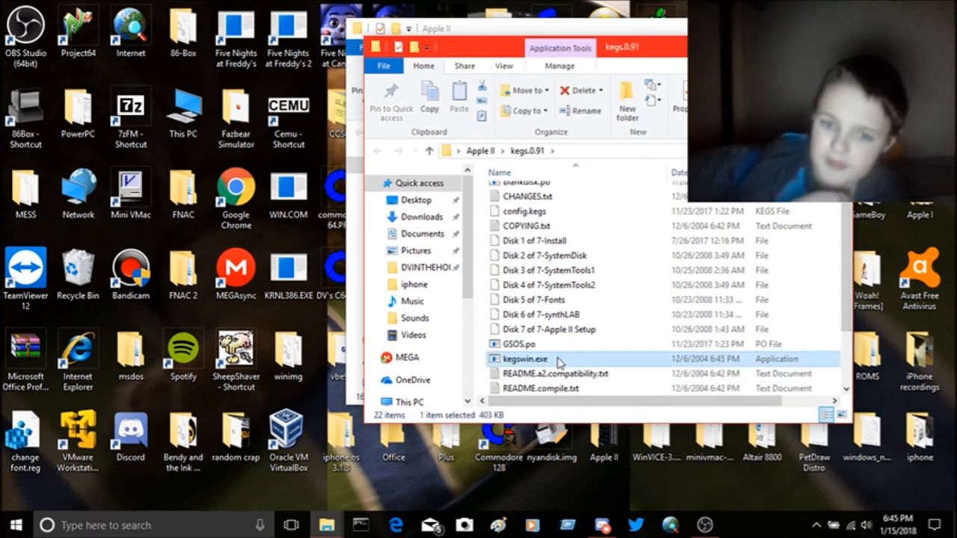
{"action": "double_click", "coordinate": [526, 359]}
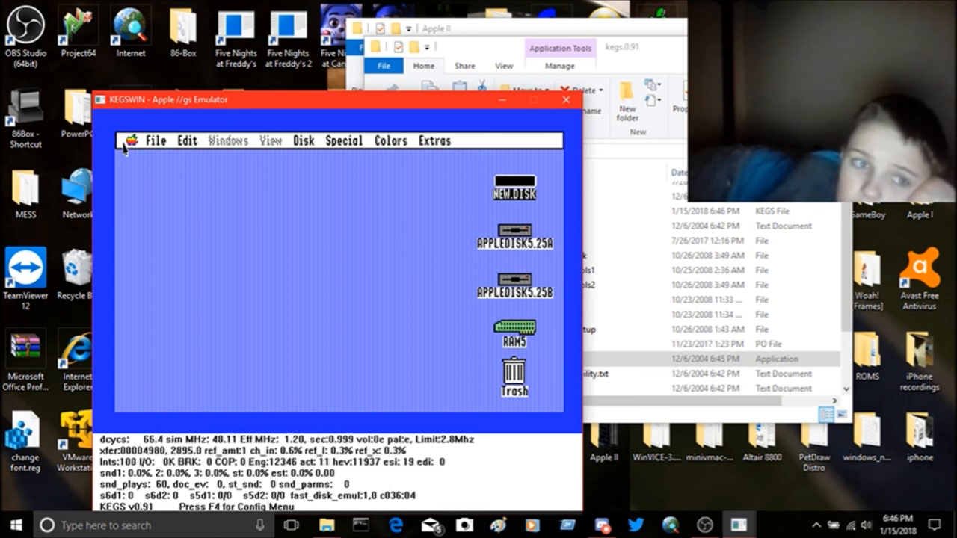
From the Apple menu, open and close the Media Controller, then return to the desk accessories for Control Panels.
{"action": "left_click", "coordinate": [131, 141]}
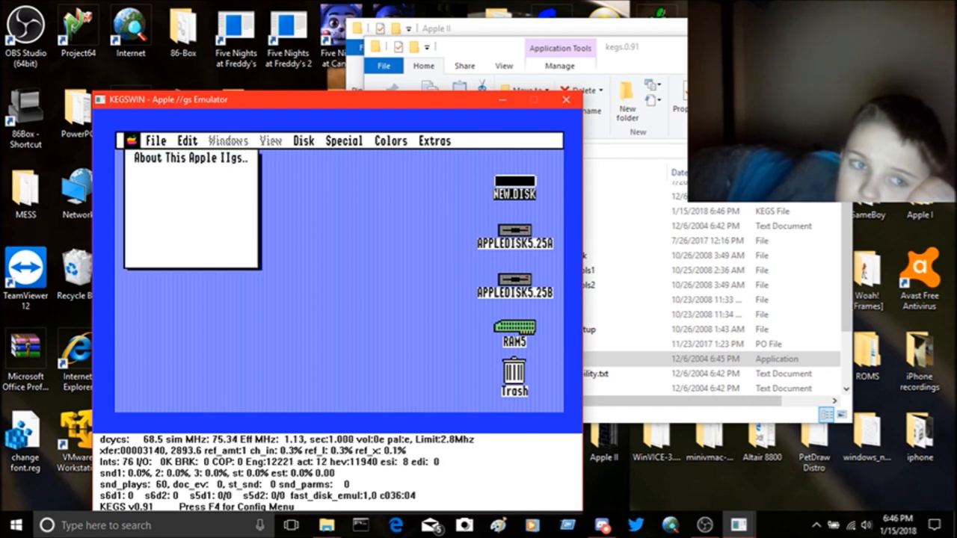
{"action": "left_click", "coordinate": [132, 140]}
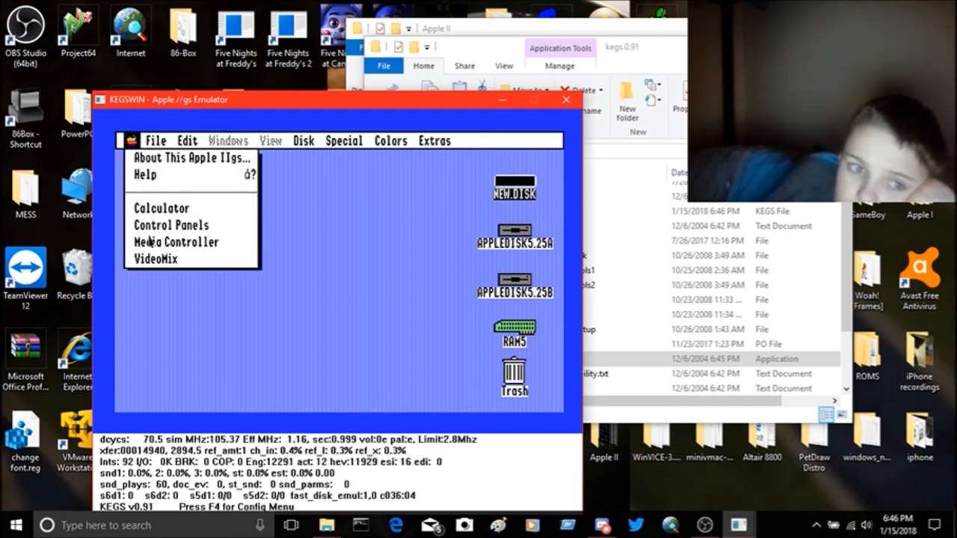
{"action": "left_click", "coordinate": [176, 243]}
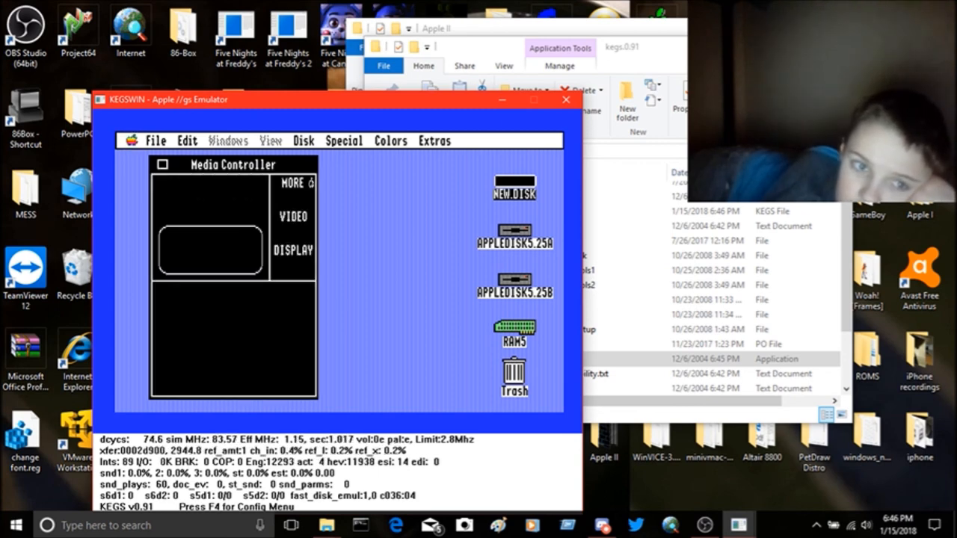
{"action": "left_click", "coordinate": [164, 163]}
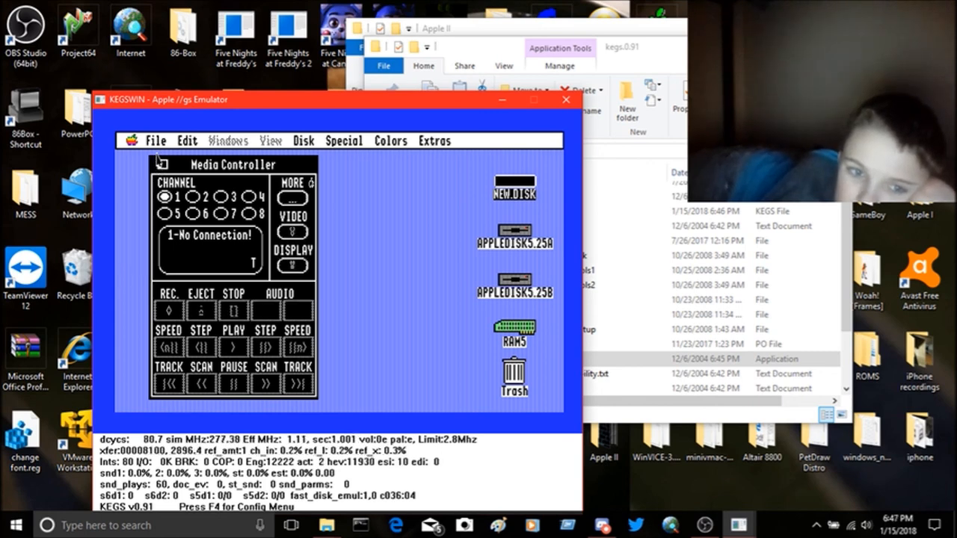
{"action": "left_click", "coordinate": [157, 163]}
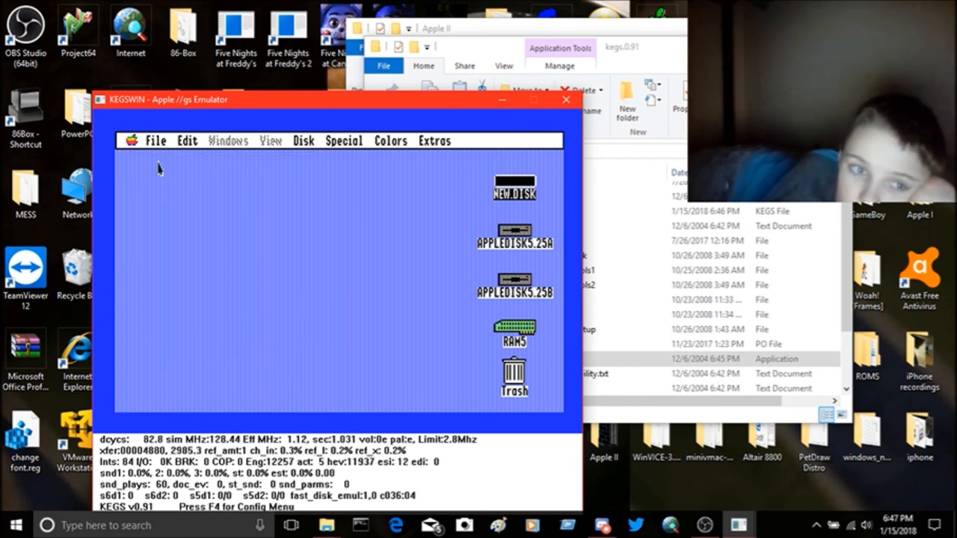
{"action": "left_click", "coordinate": [132, 140]}
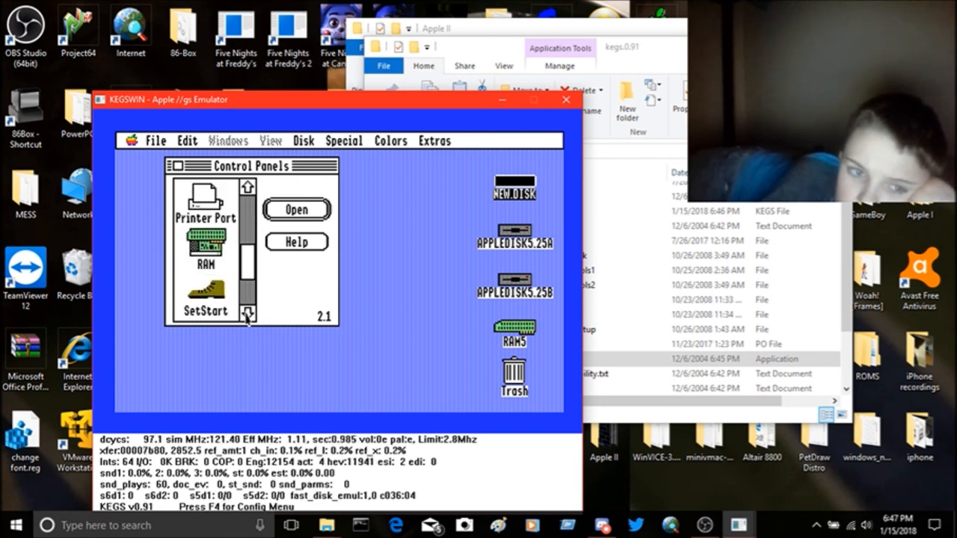
Scroll the Control Panels list to Sound and open the Sound control panel.
{"action": "left_click", "coordinate": [247, 313]}
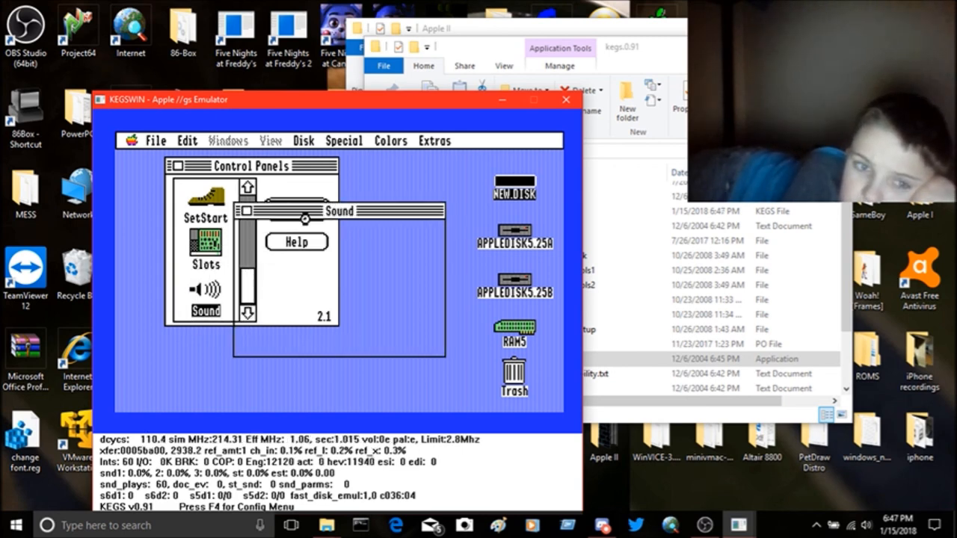
{"action": "left_click", "coordinate": [204, 296]}
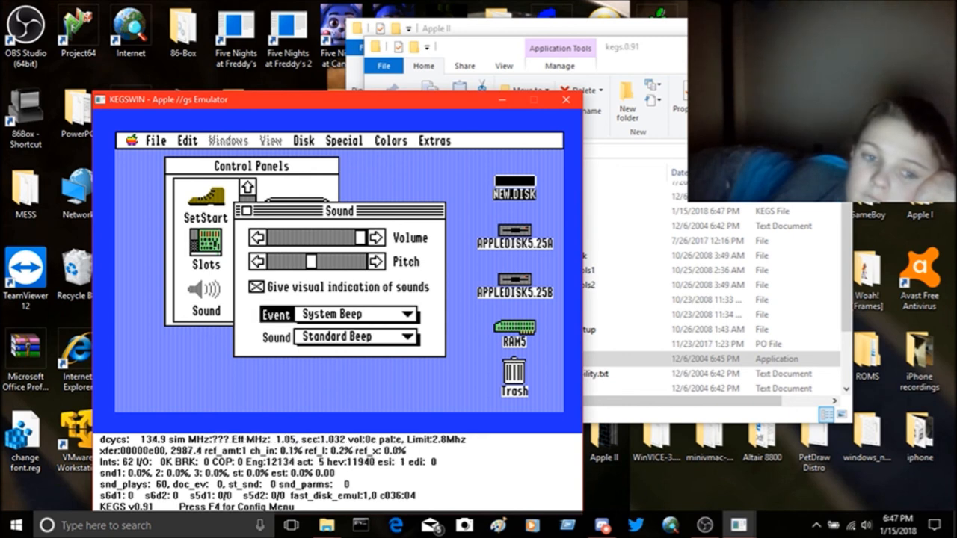
Choose the Can't click there event and assign it the SimpleBeep sound.
{"action": "left_click", "coordinate": [404, 314]}
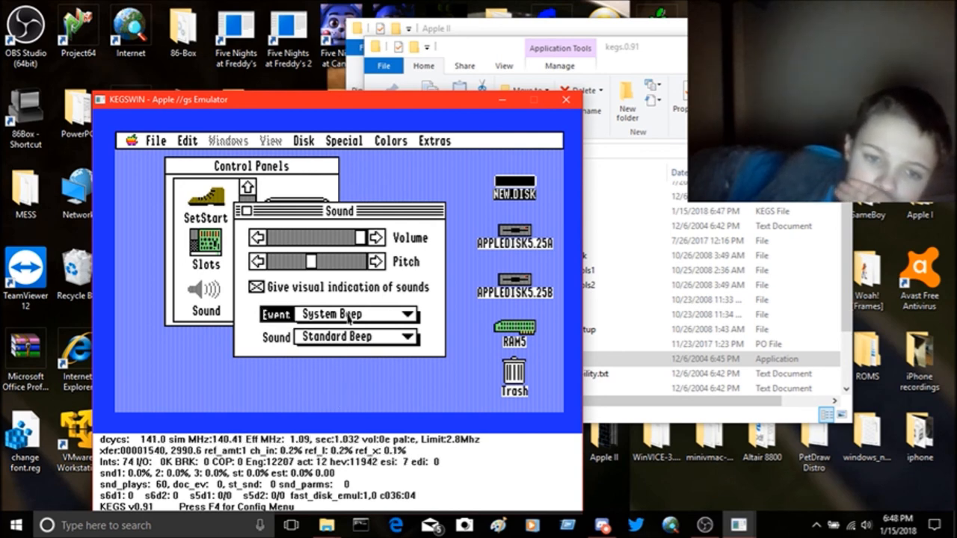
{"action": "left_click", "coordinate": [404, 314]}
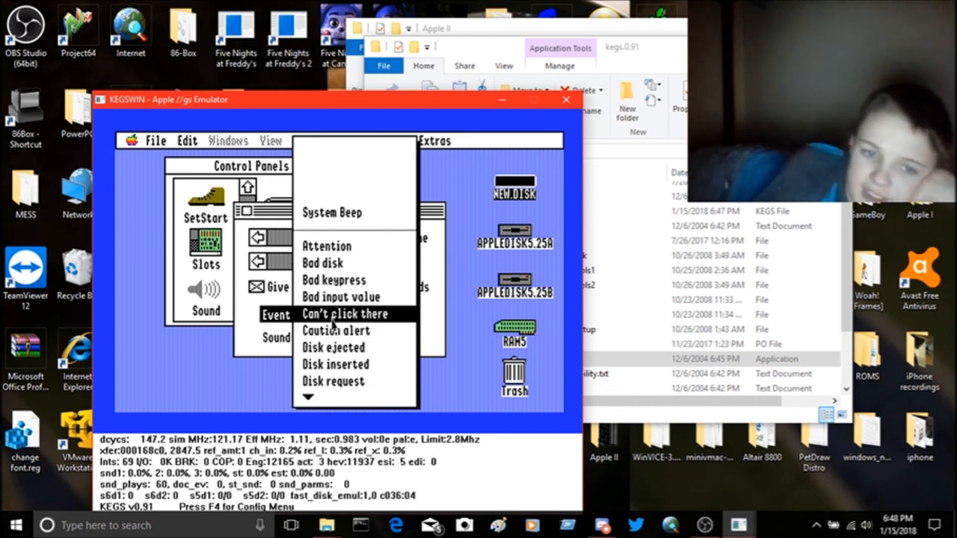
{"action": "left_click", "coordinate": [344, 314]}
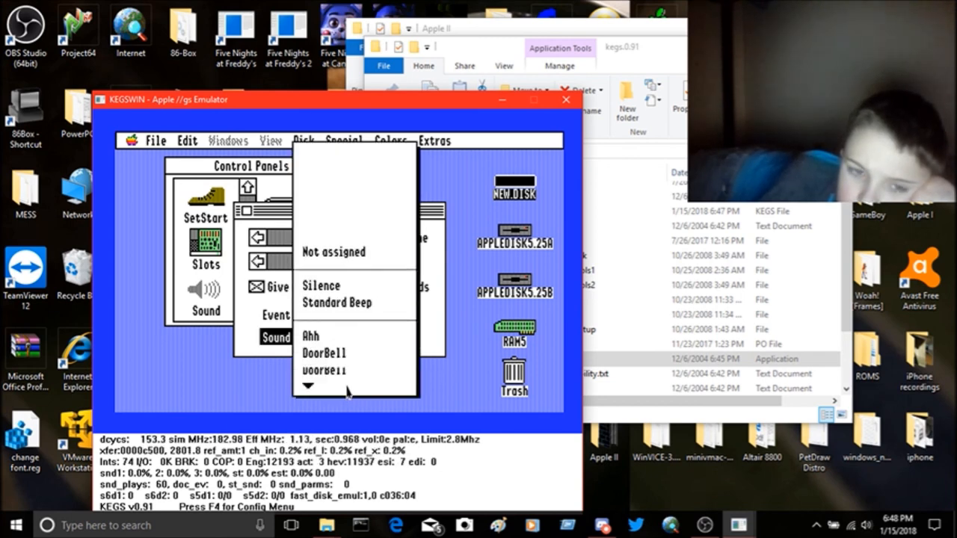
{"action": "scroll", "scroll_direction": "down", "scroll_amount": 3}
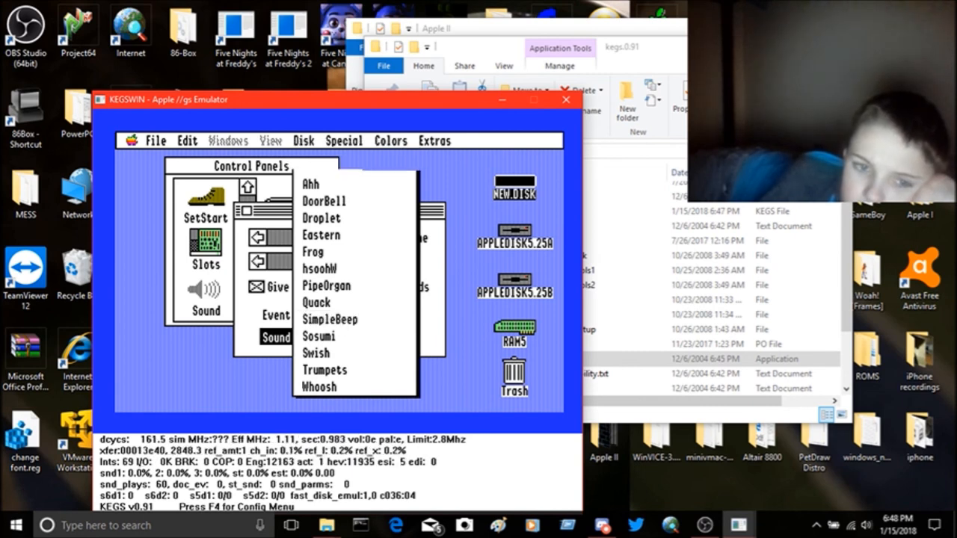
{"action": "left_click", "coordinate": [329, 320]}
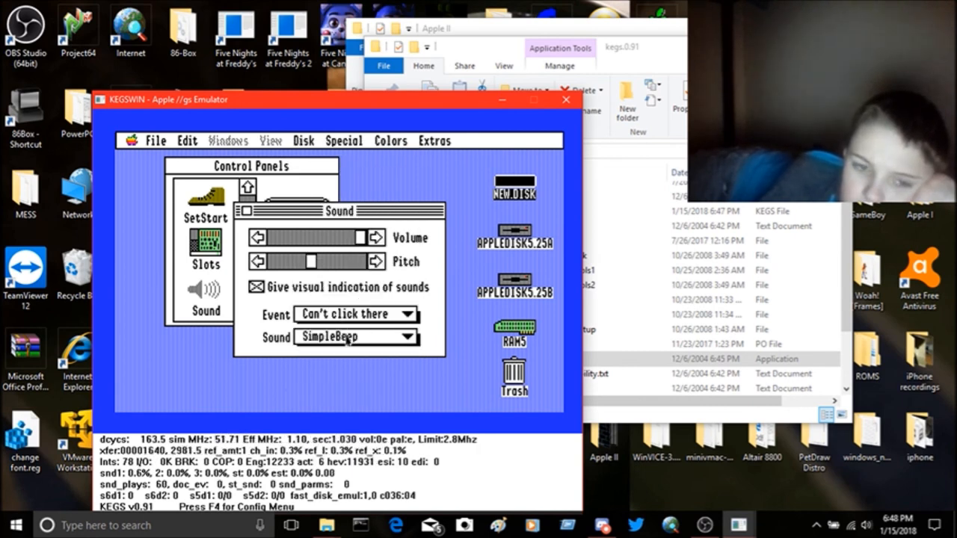
Try Sosumi, settle on Trumpets for the event, and close the Sound panel.
{"action": "left_click", "coordinate": [404, 337]}
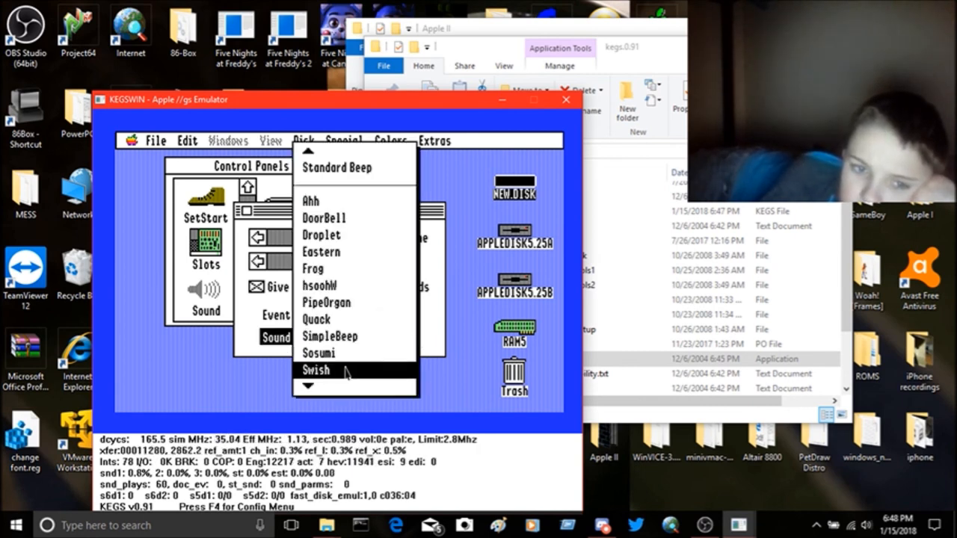
{"action": "mouse_move", "coordinate": [346, 363]}
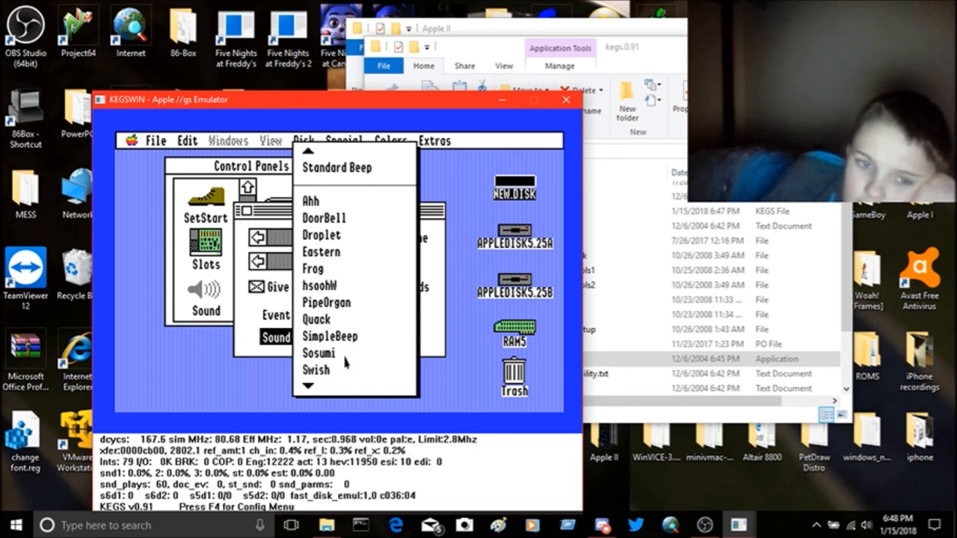
{"action": "left_click", "coordinate": [319, 353]}
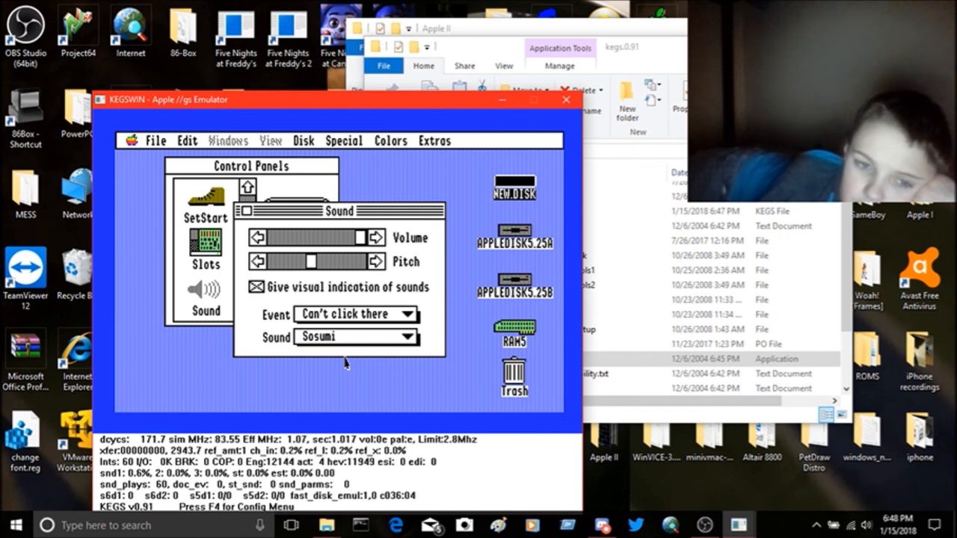
{"action": "left_click", "coordinate": [356, 336]}
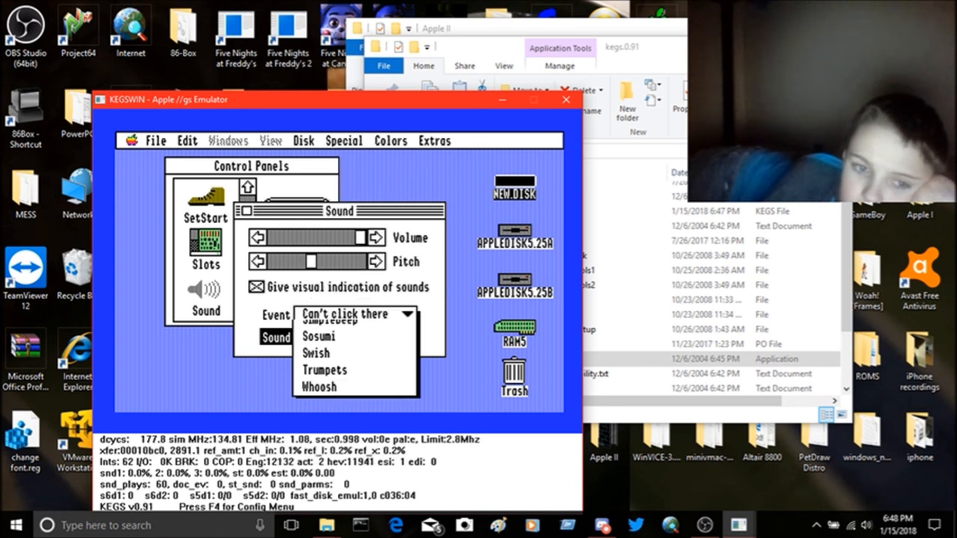
{"action": "left_click", "coordinate": [319, 385]}
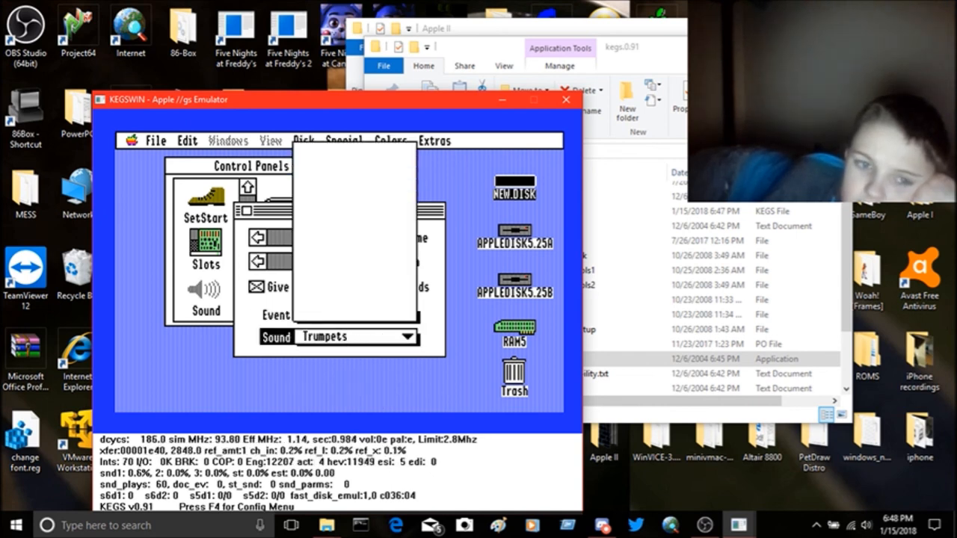
{"action": "left_click", "coordinate": [404, 337]}
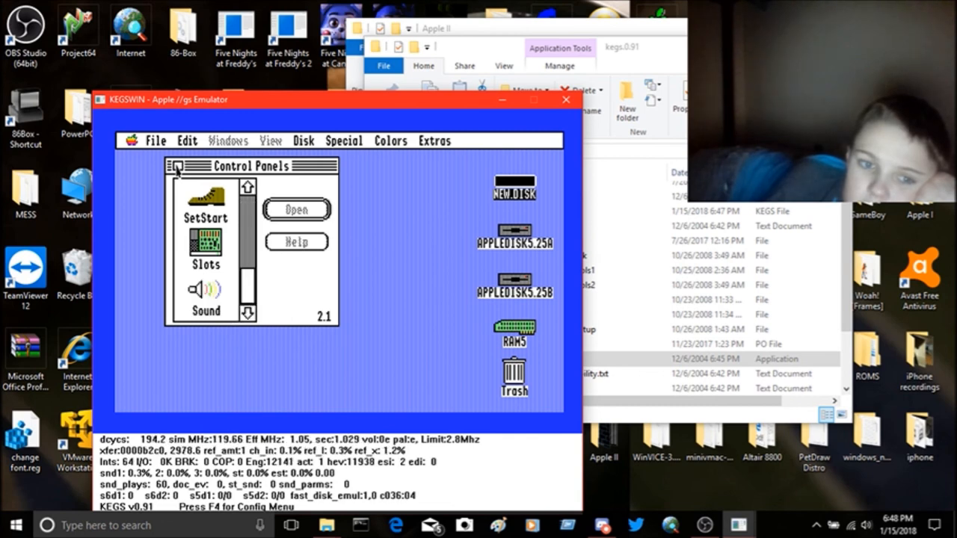
Shut down the Apple IIgs via Special > Shut Down with power off, then close KEGS.
{"action": "left_click", "coordinate": [180, 166]}
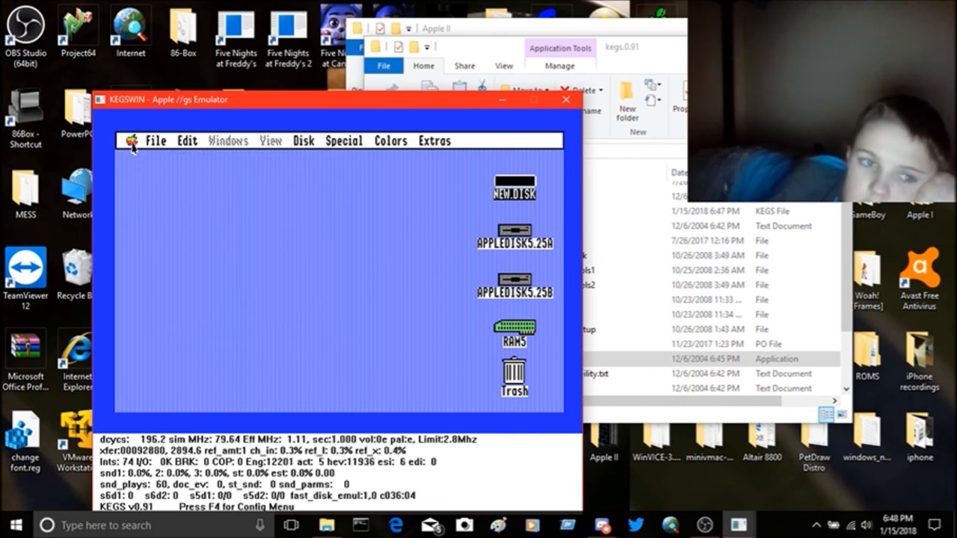
{"action": "left_click", "coordinate": [344, 141]}
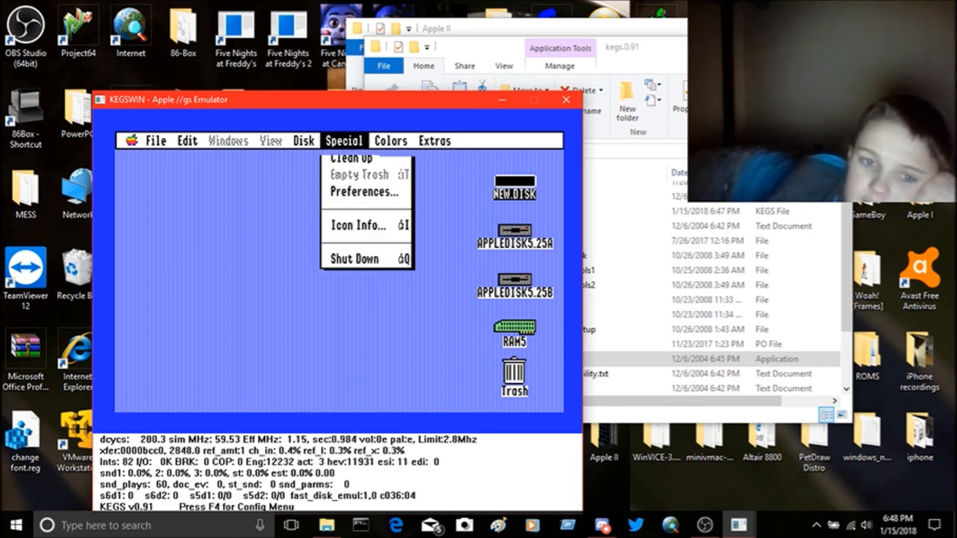
{"action": "left_click", "coordinate": [353, 257]}
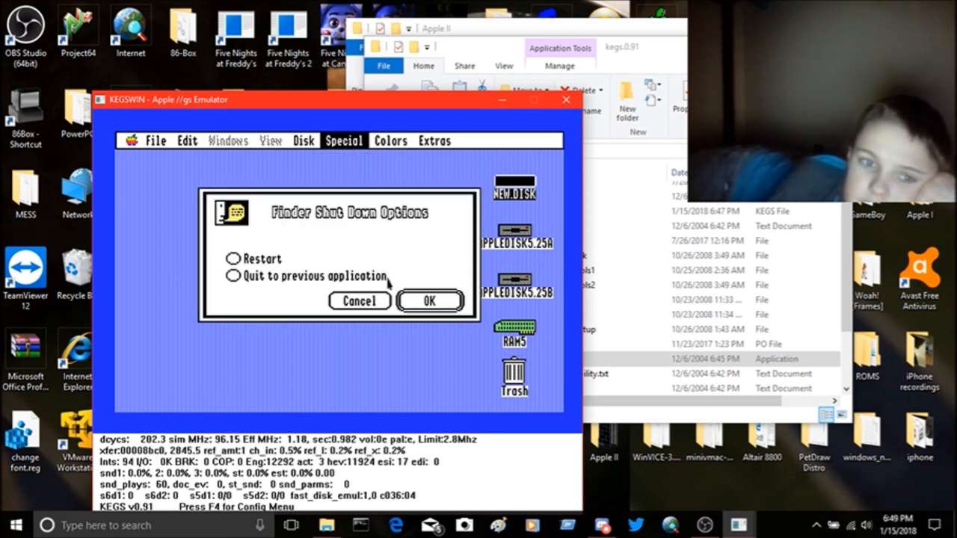
{"action": "left_click", "coordinate": [233, 242]}
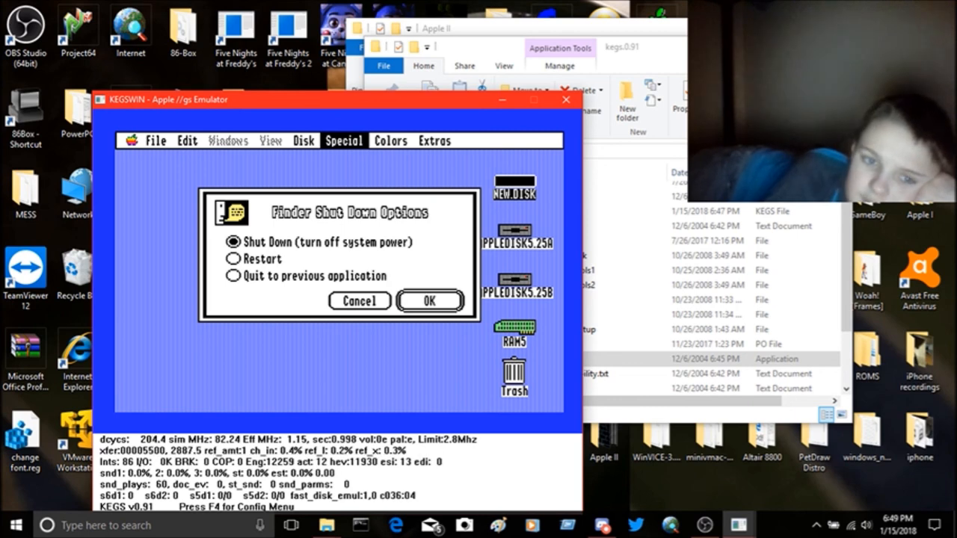
{"action": "left_click", "coordinate": [358, 299]}
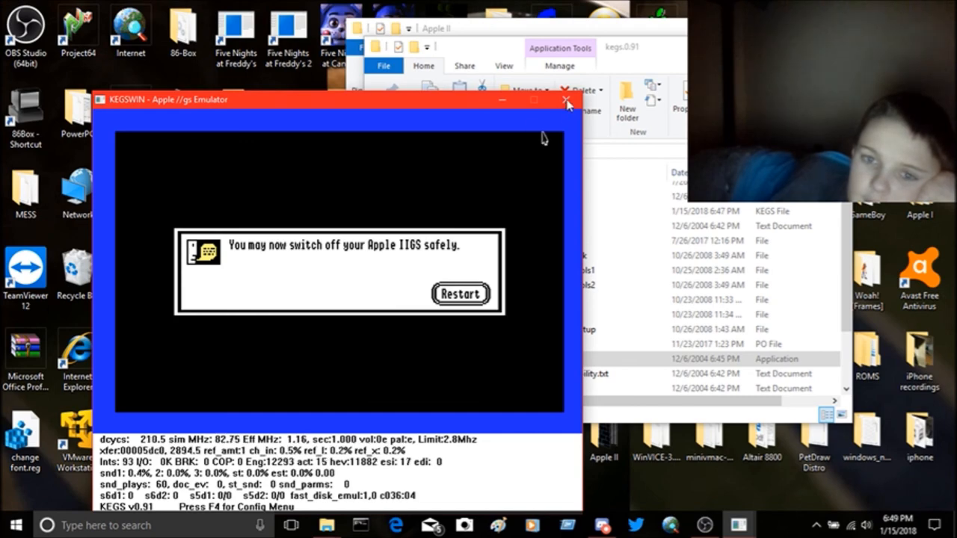
{"action": "left_click", "coordinate": [565, 98]}
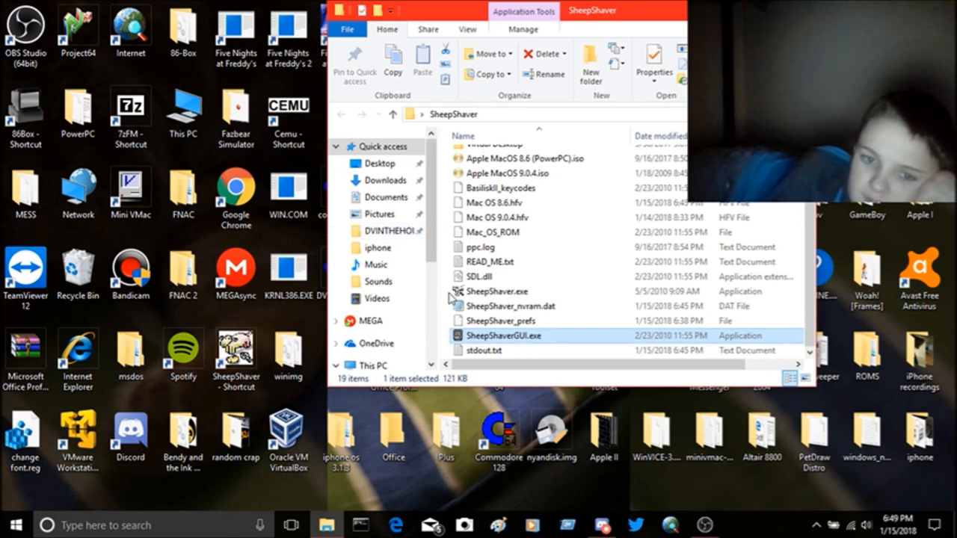
Review the volumes in SheepShaverGUI settings and close the file chooser.
{"action": "double_click", "coordinate": [502, 335]}
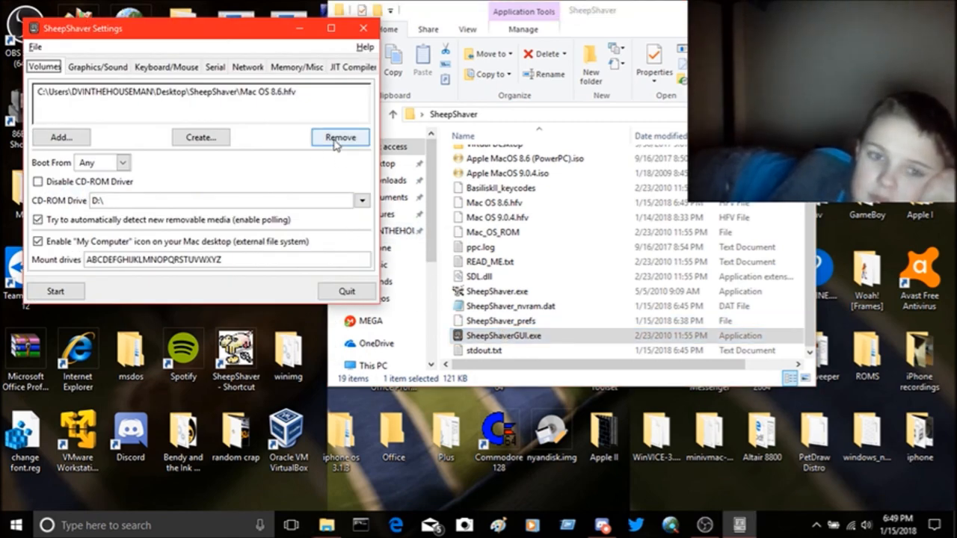
{"action": "left_click", "coordinate": [340, 138]}
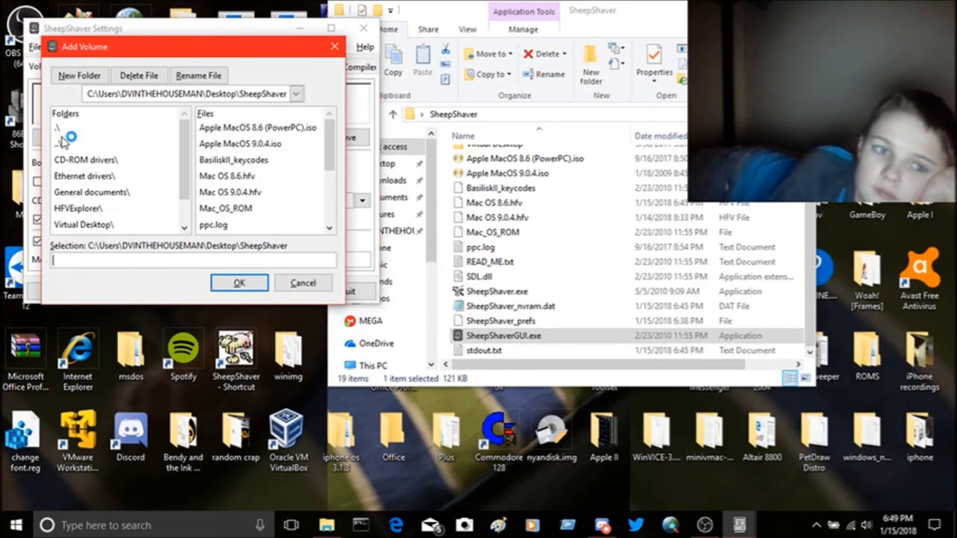
{"action": "left_click", "coordinate": [240, 283]}
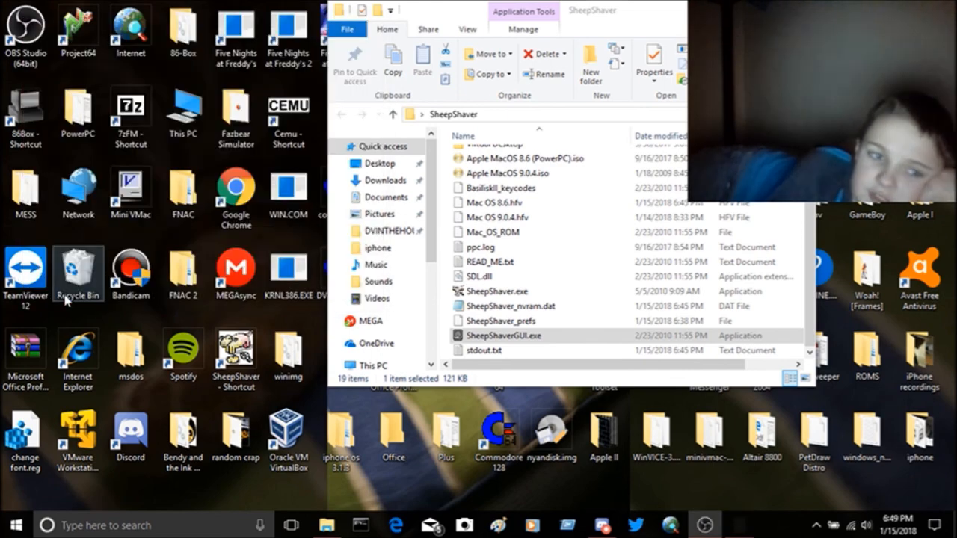
Launch SheepShaver.exe and dismiss the missing CD-ROM driver warning.
{"action": "double_click", "coordinate": [502, 335]}
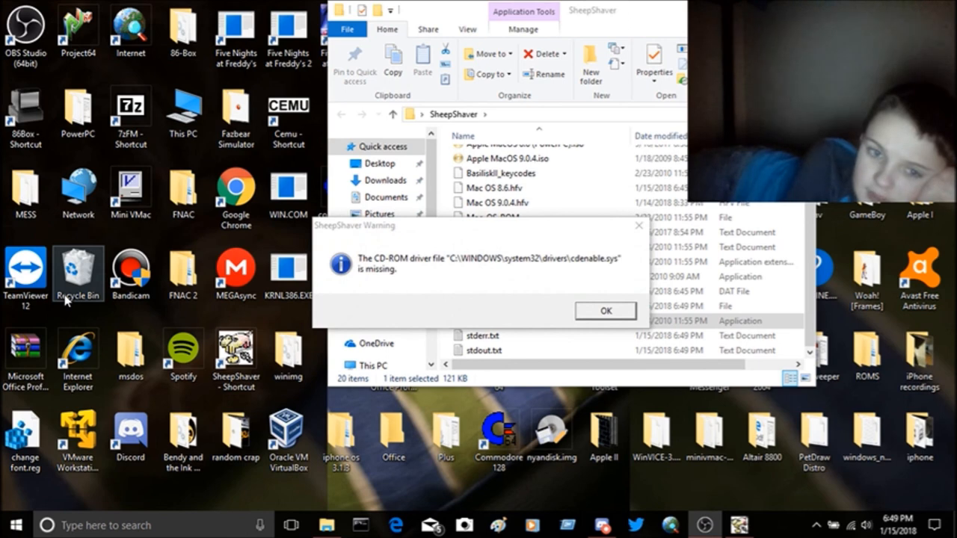
{"action": "left_click", "coordinate": [604, 309]}
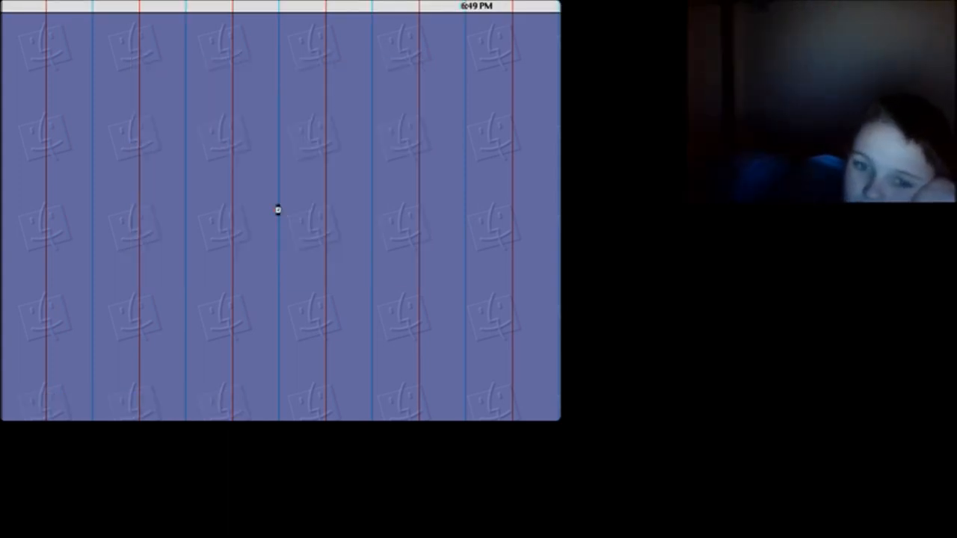
{"action": "mouse_move", "coordinate": [181, 338]}
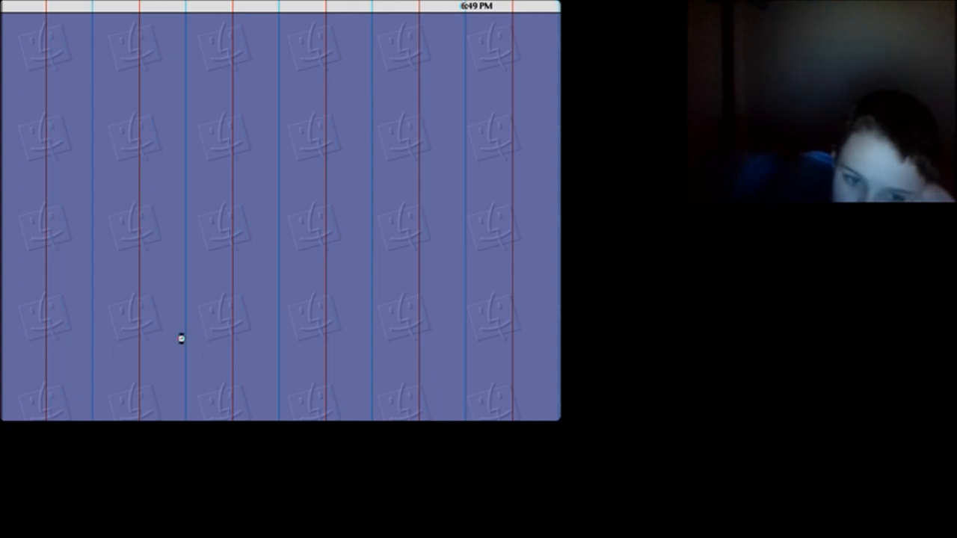
{"action": "mouse_move", "coordinate": [134, 338]}
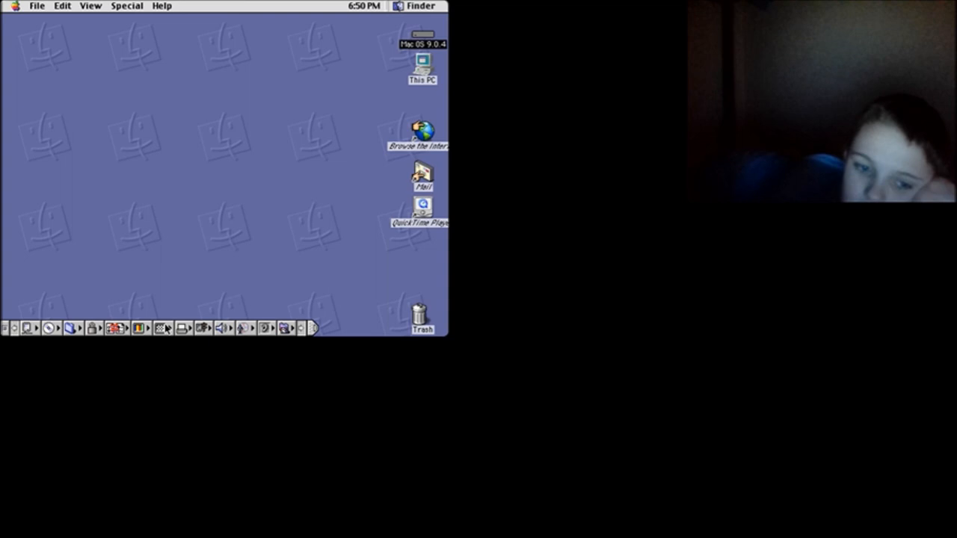
Launch Internet Explorer via Browse the Internet and enter google.com in the Address bar.
{"action": "double_click", "coordinate": [421, 128]}
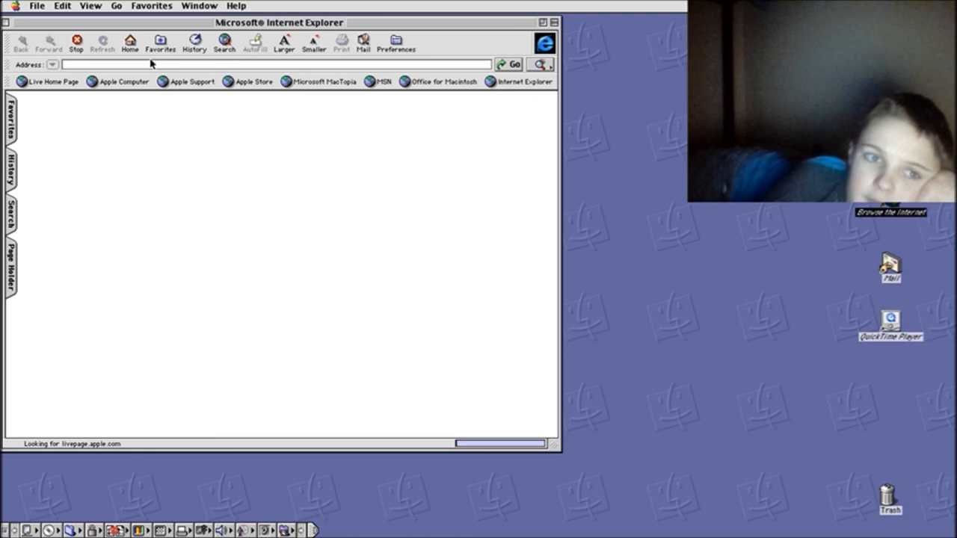
{"action": "type", "text": "google.com"}
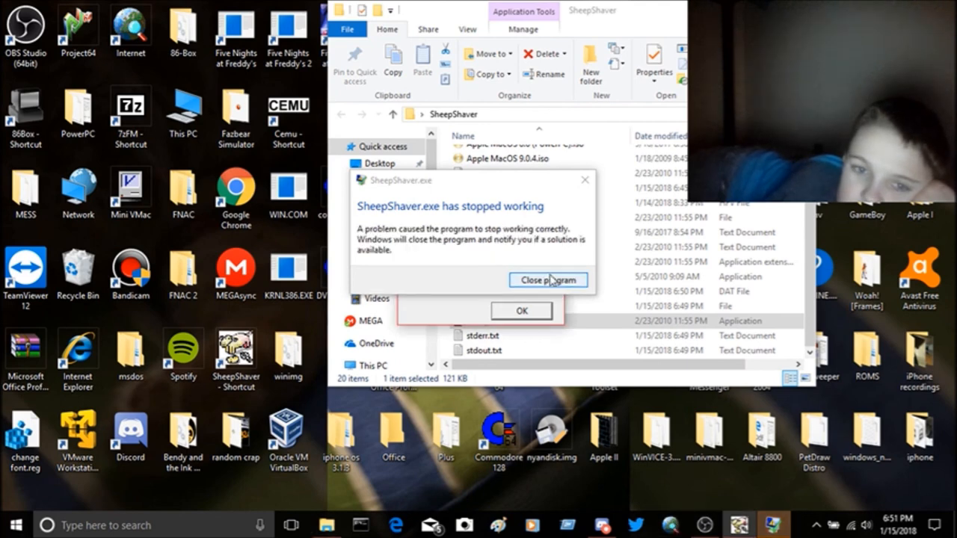
Close the crashed SheepShaver, relaunch it and dismiss the CD-ROM driver warning.
{"action": "left_click", "coordinate": [547, 280]}
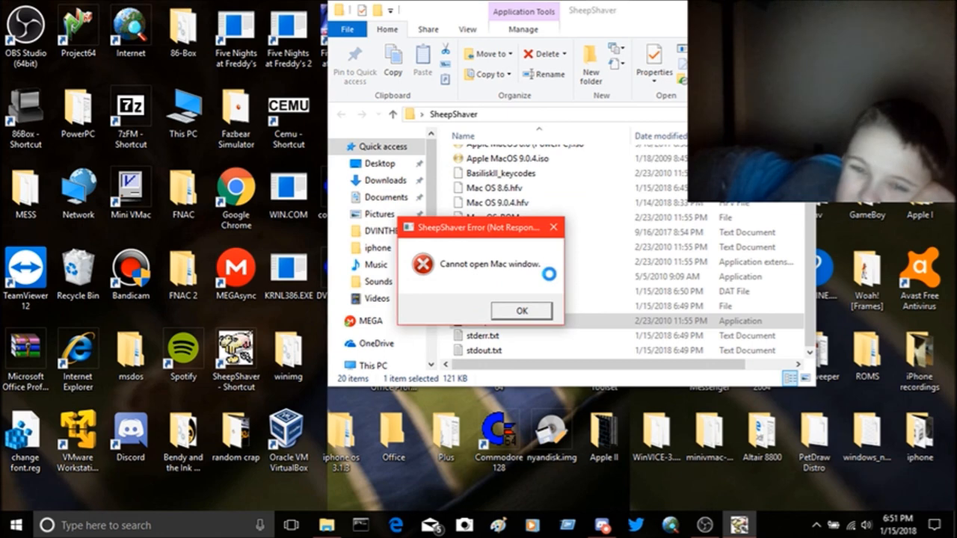
{"action": "left_click", "coordinate": [520, 310]}
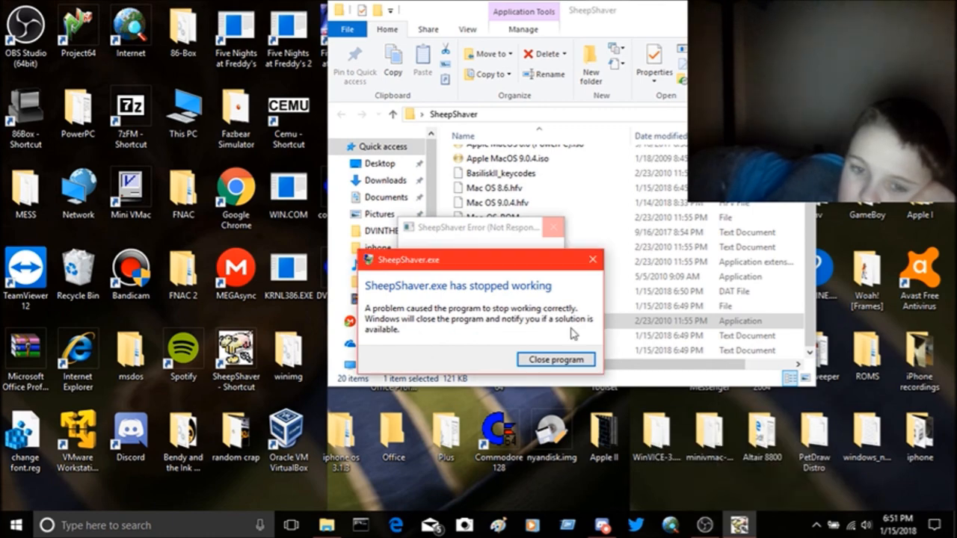
{"action": "left_click", "coordinate": [556, 359]}
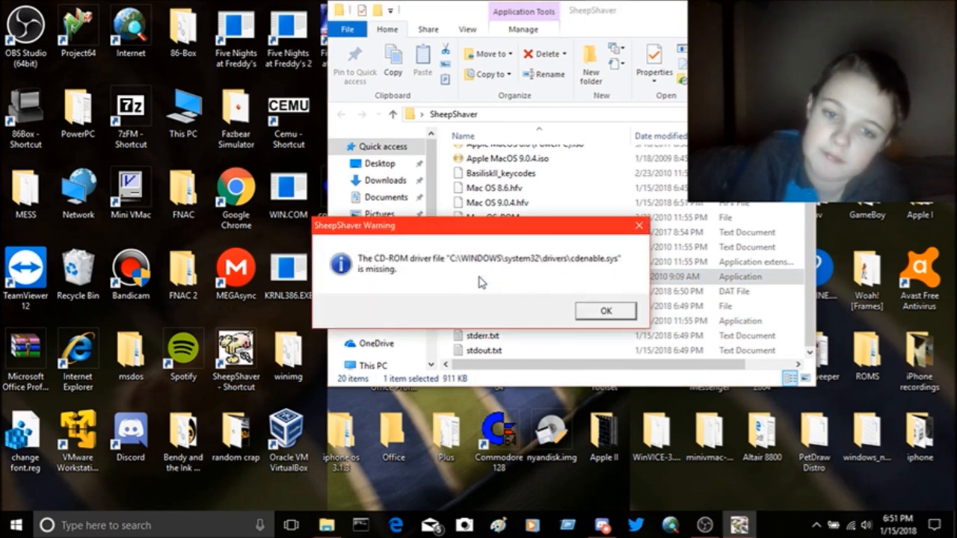
{"action": "left_click", "coordinate": [604, 309]}
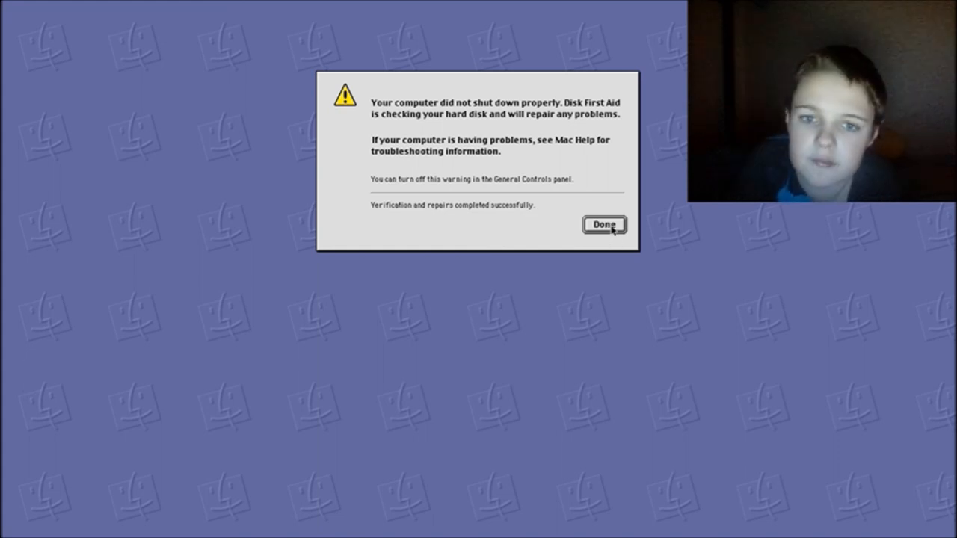
Dismiss the Disk First Aid repair notice with Done.
{"action": "left_click", "coordinate": [604, 224]}
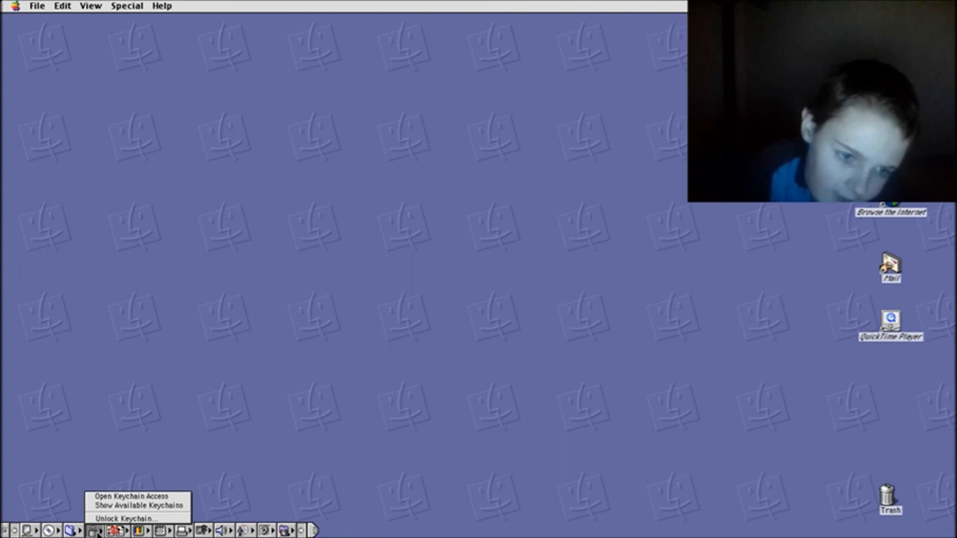
Collapse the Mac OS 9.0.4 window to its title, move it around, and expand it again.
{"action": "left_click", "coordinate": [35, 6]}
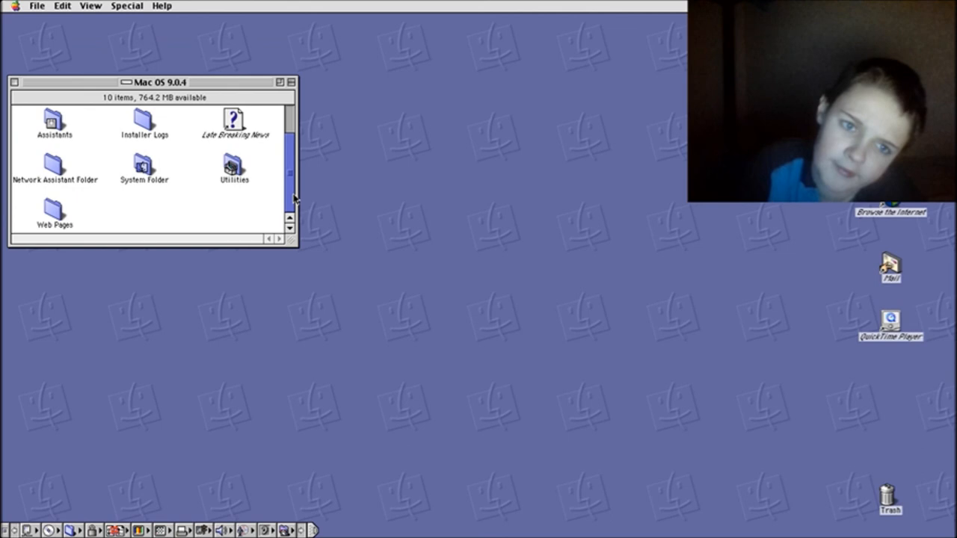
{"action": "left_click", "coordinate": [277, 82]}
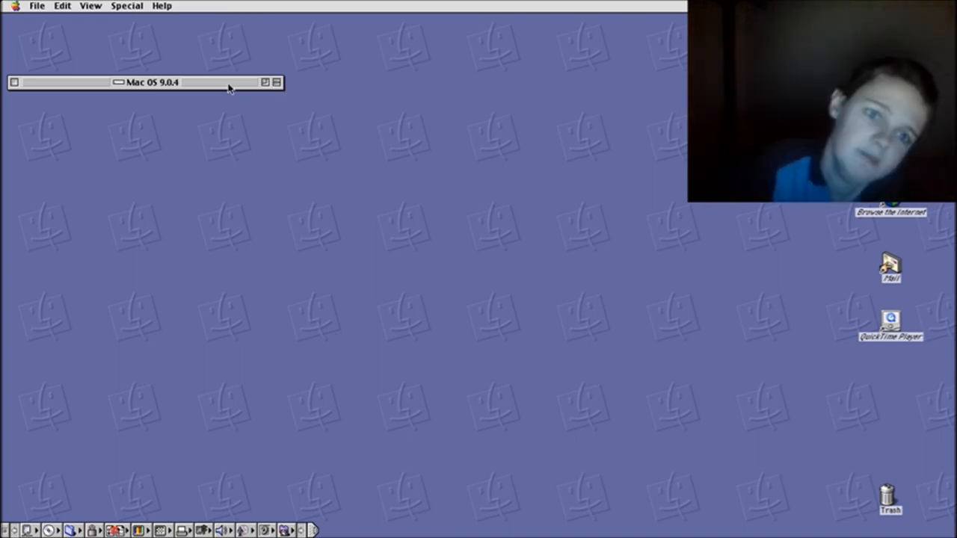
{"action": "left_click_drag", "start_coordinate": [147, 83], "coordinate": [456, 218]}
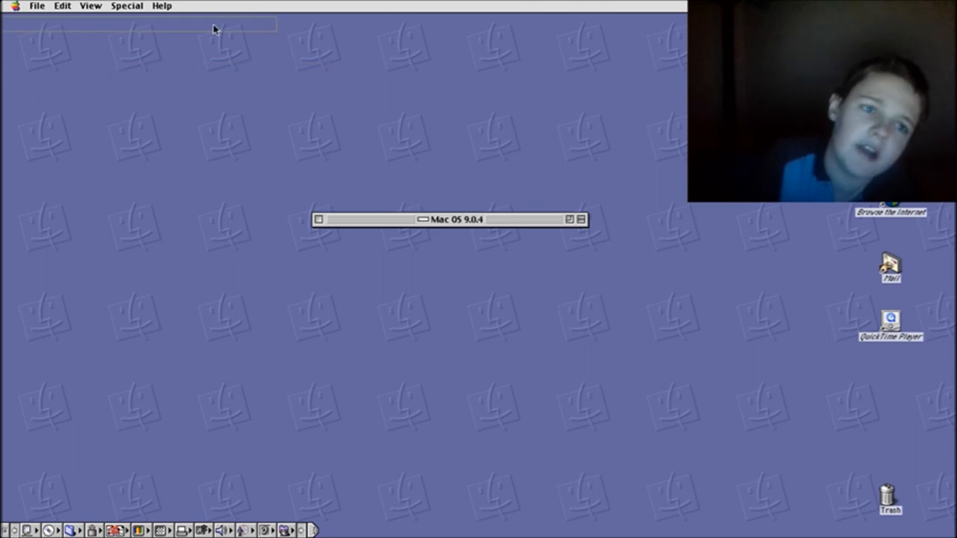
{"action": "left_click_drag", "start_coordinate": [456, 218], "coordinate": [138, 22]}
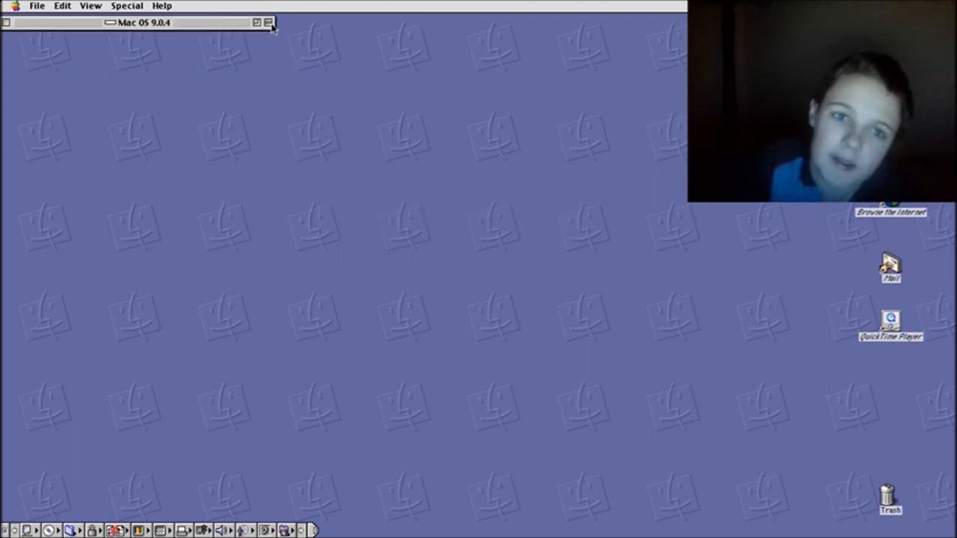
{"action": "left_click", "coordinate": [257, 22]}
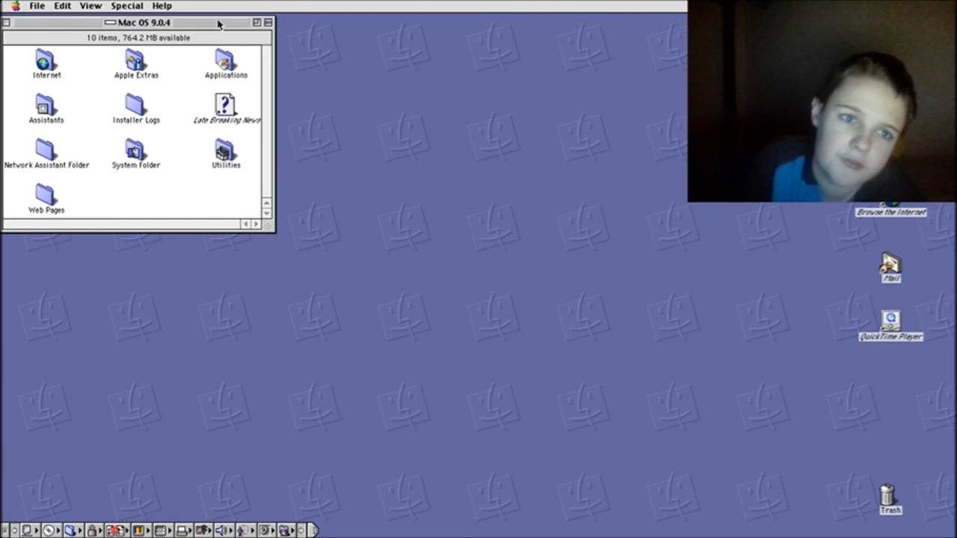
{"action": "left_click", "coordinate": [266, 23]}
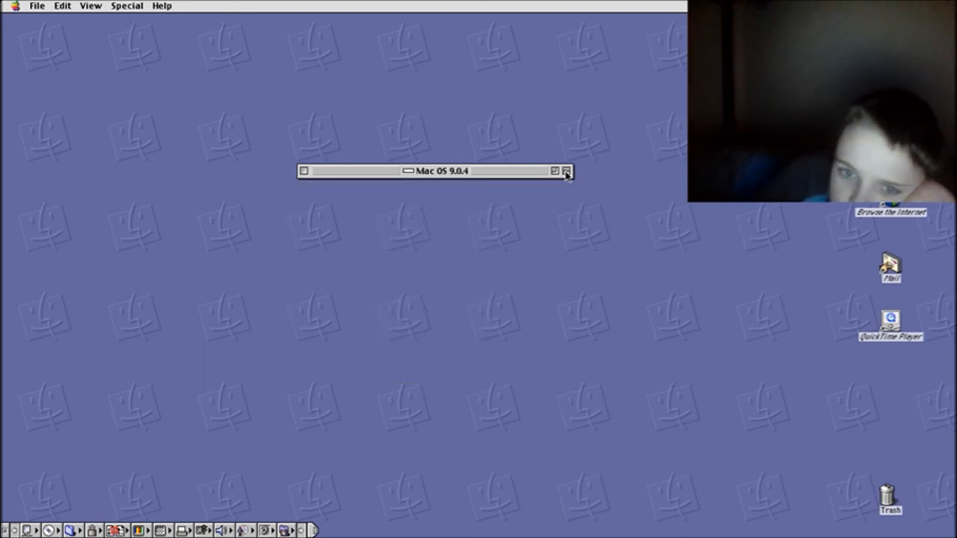
Toggle the disk window's zoom box, restore its size, then close it.
{"action": "left_click", "coordinate": [566, 170]}
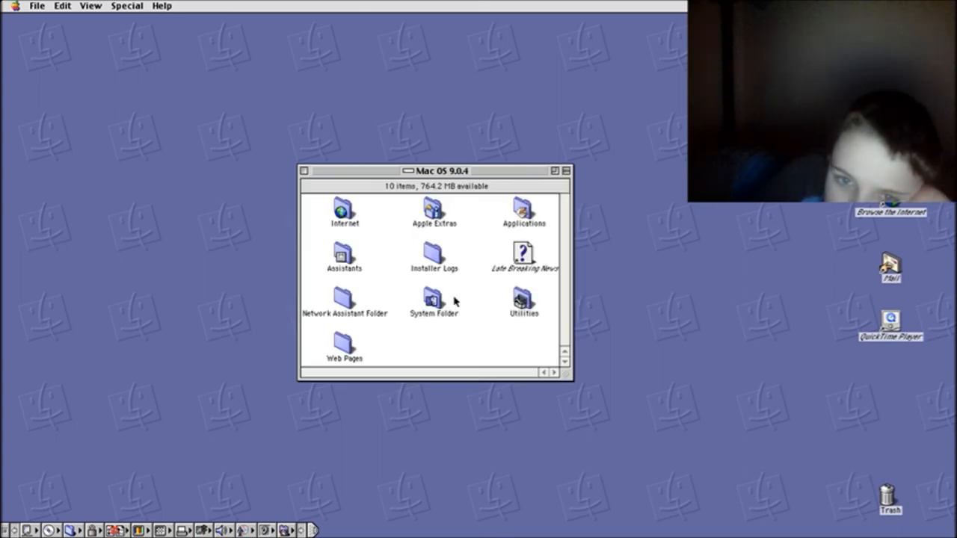
{"action": "mouse_move", "coordinate": [306, 184]}
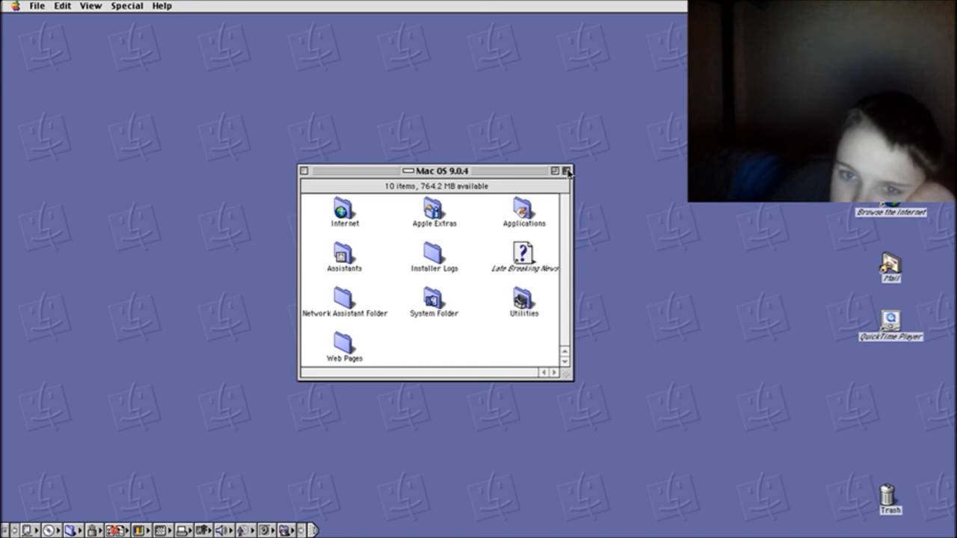
{"action": "left_click", "coordinate": [565, 171]}
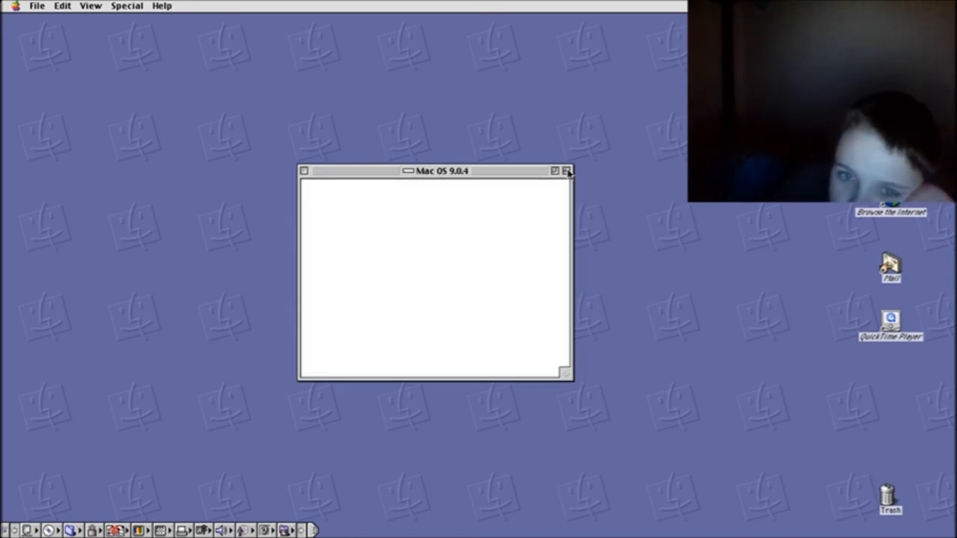
{"action": "left_click", "coordinate": [566, 170]}
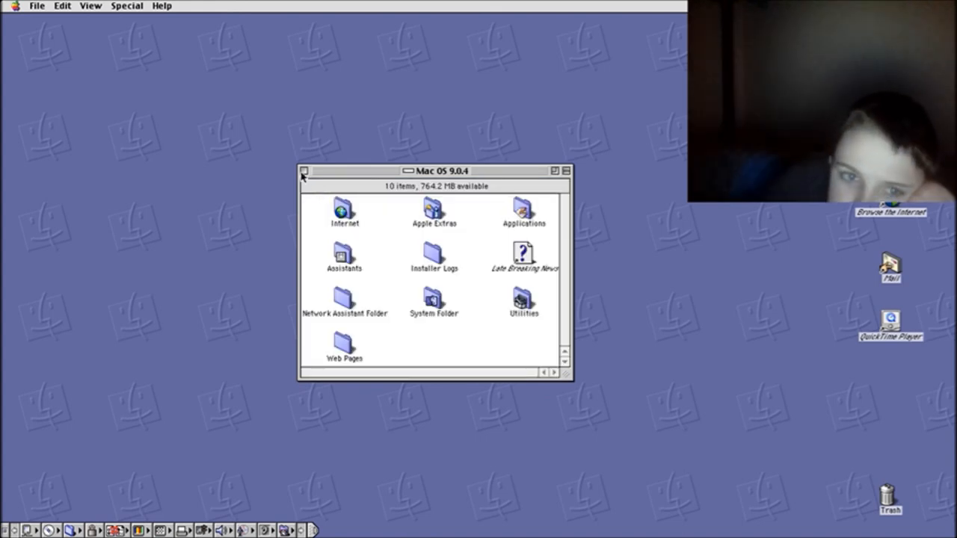
{"action": "left_click", "coordinate": [305, 170]}
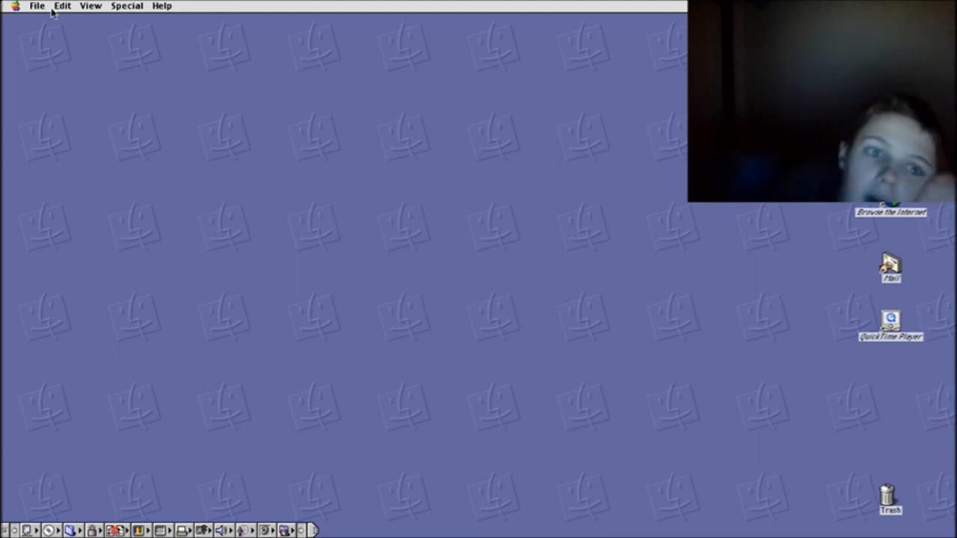
{"action": "left_click", "coordinate": [13, 6]}
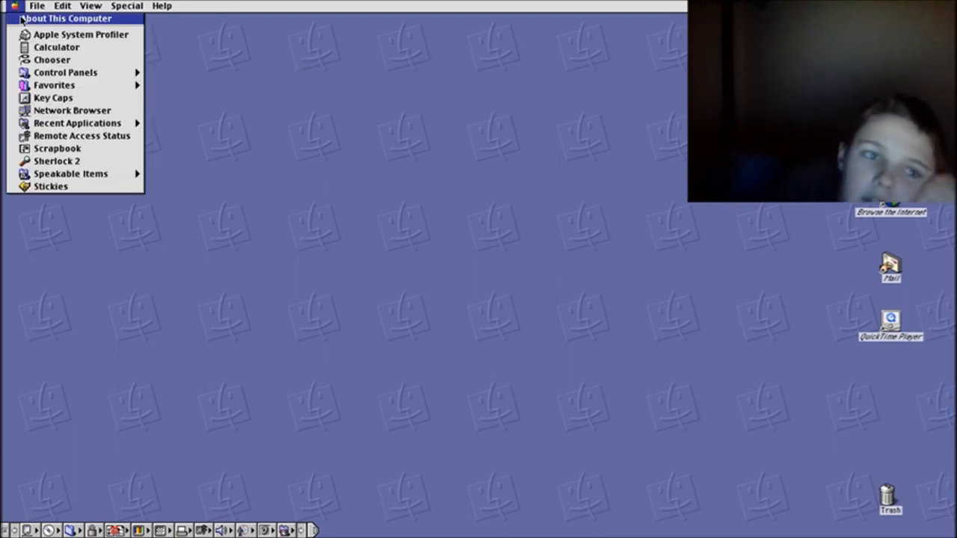
{"action": "left_click", "coordinate": [68, 18]}
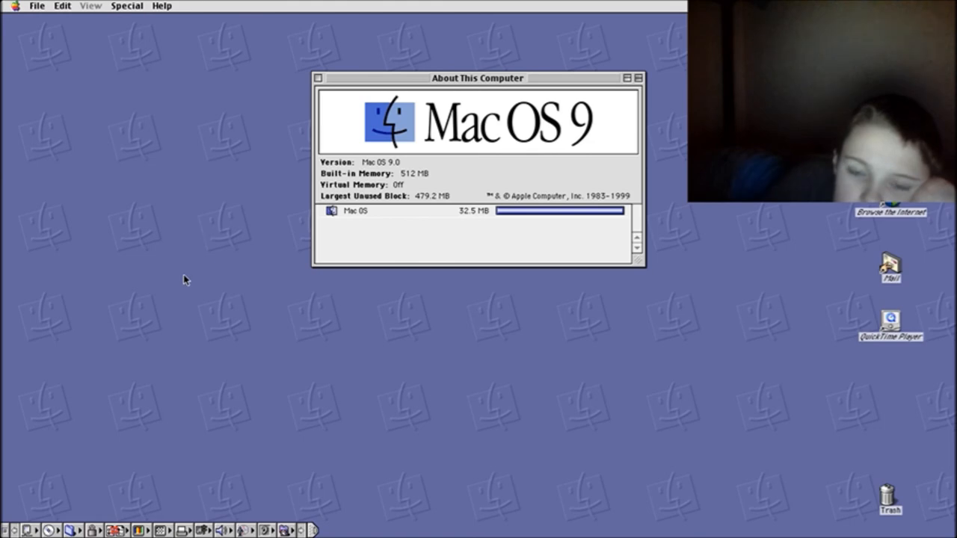
{"action": "mouse_move", "coordinate": [365, 263]}
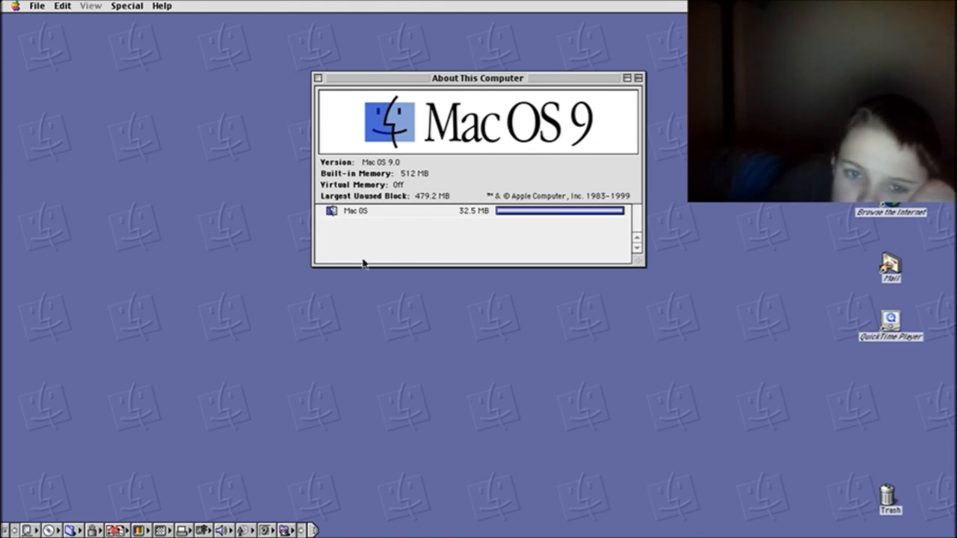
{"action": "mouse_move", "coordinate": [392, 118]}
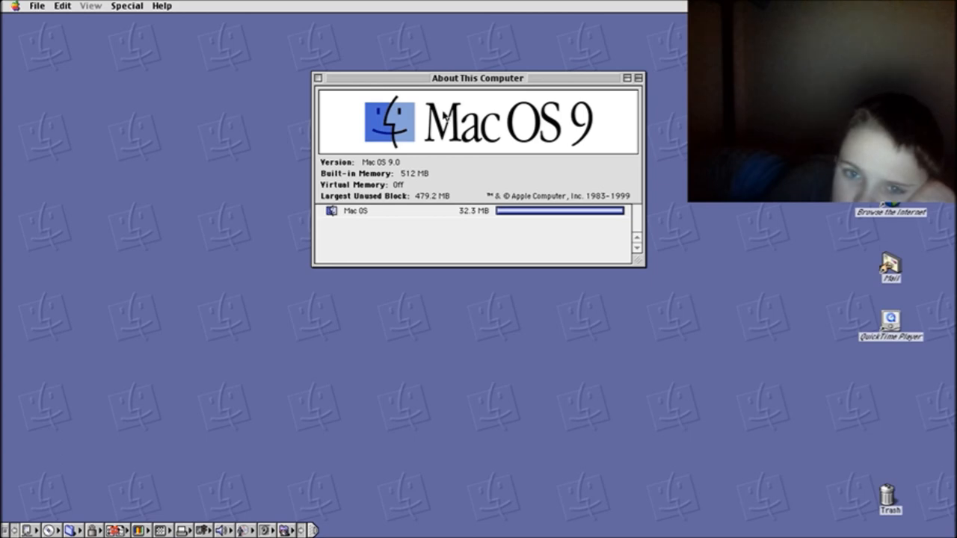
{"action": "mouse_move", "coordinate": [503, 131]}
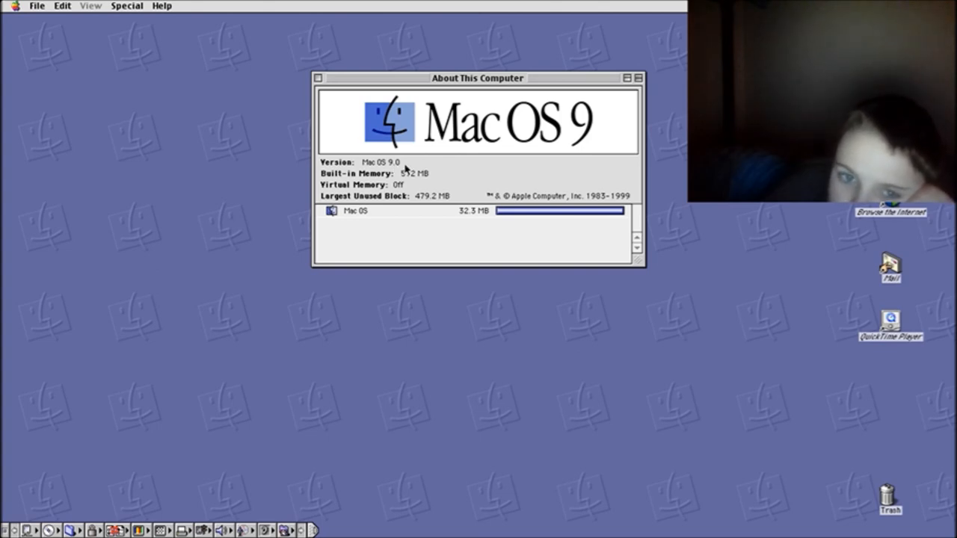
{"action": "mouse_move", "coordinate": [622, 247]}
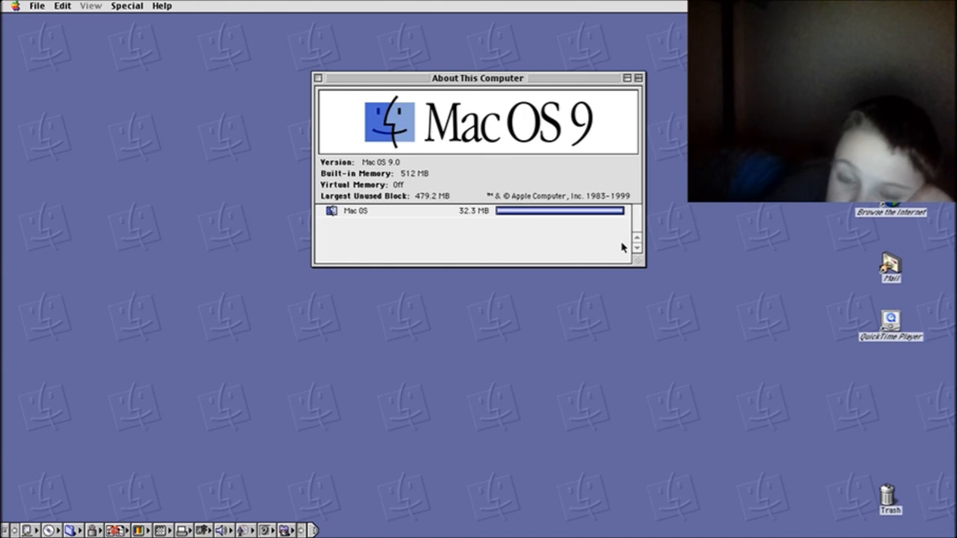
{"action": "mouse_move", "coordinate": [490, 207]}
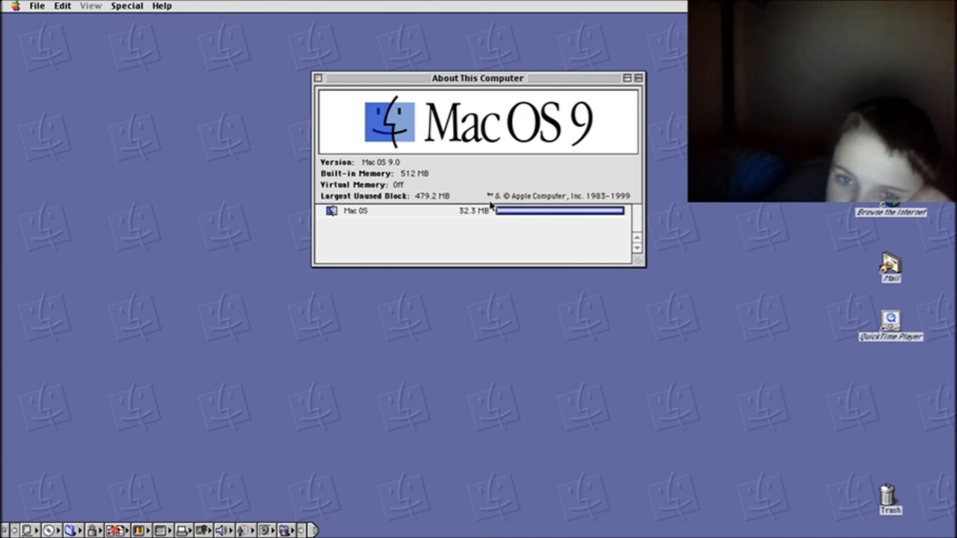
{"action": "mouse_move", "coordinate": [590, 203]}
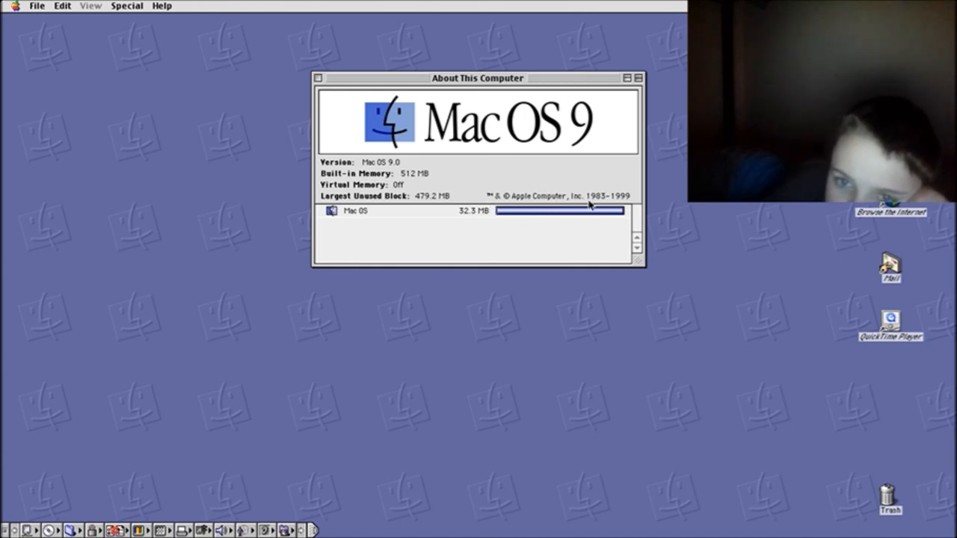
{"action": "mouse_move", "coordinate": [550, 237]}
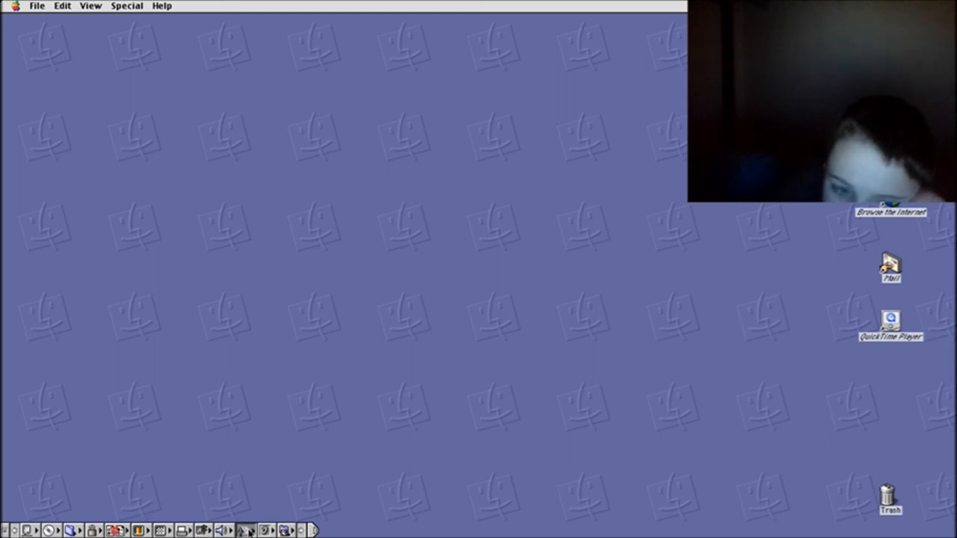
{"action": "mouse_move", "coordinate": [376, 253]}
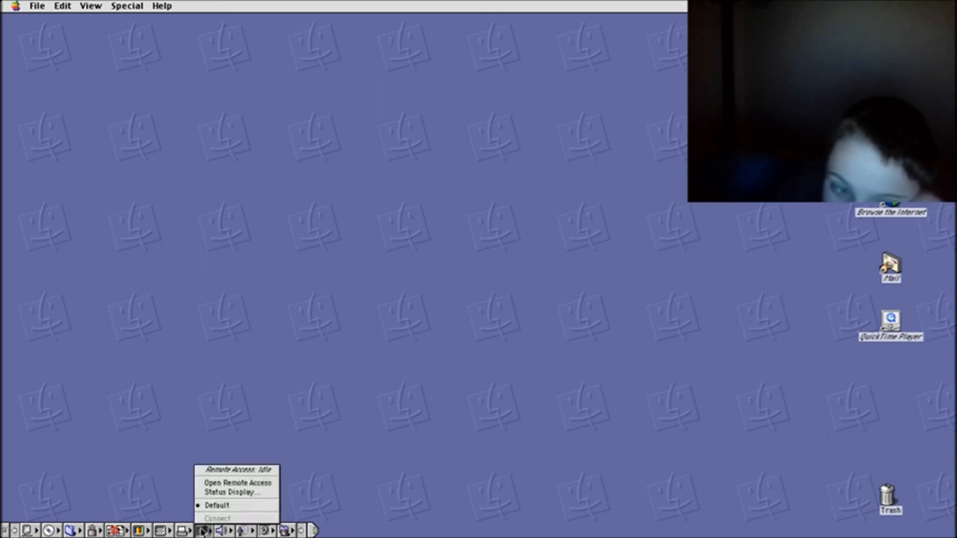
{"action": "left_click", "coordinate": [161, 529]}
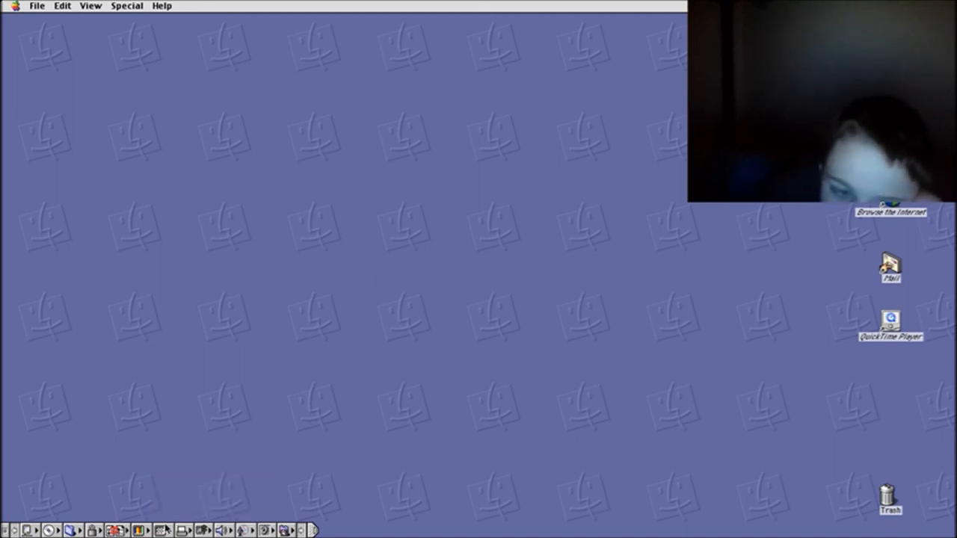
{"action": "left_click", "coordinate": [141, 529]}
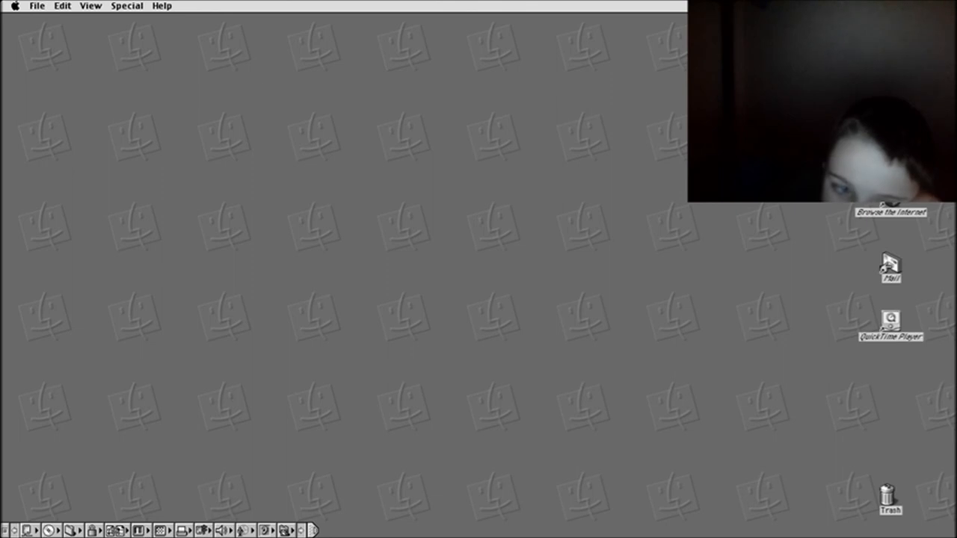
{"action": "left_click", "coordinate": [140, 529]}
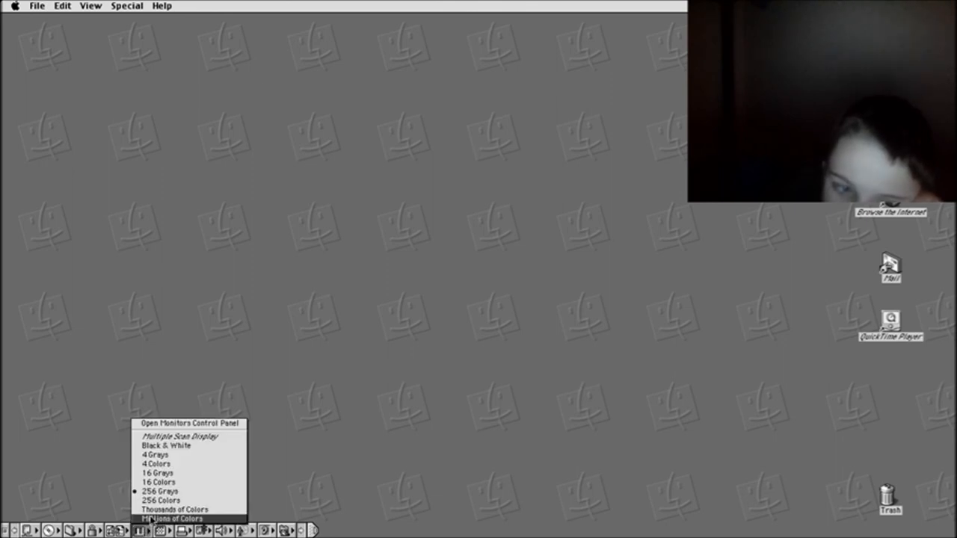
{"action": "left_click", "coordinate": [173, 517]}
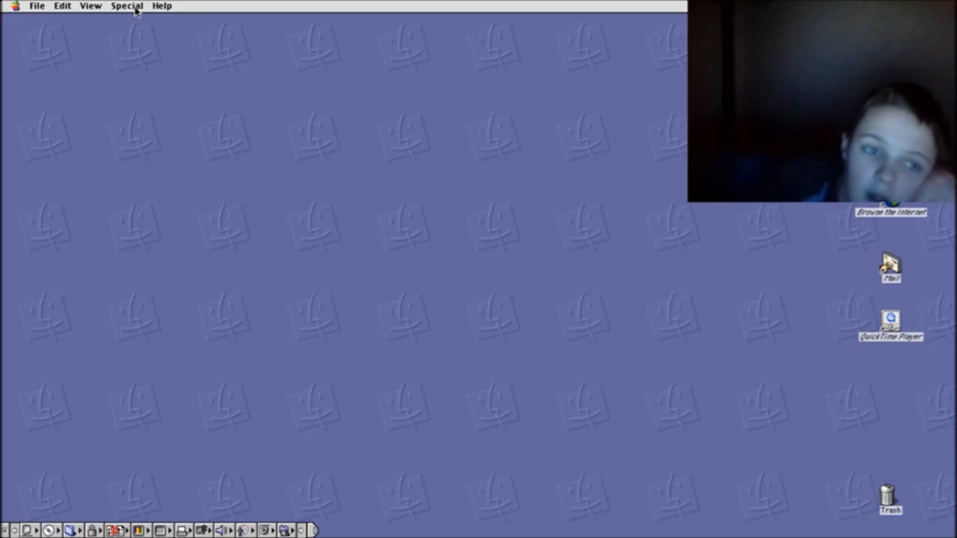
Show the Special menu with Sleep, Restart and Shut Down.
{"action": "left_click", "coordinate": [126, 6]}
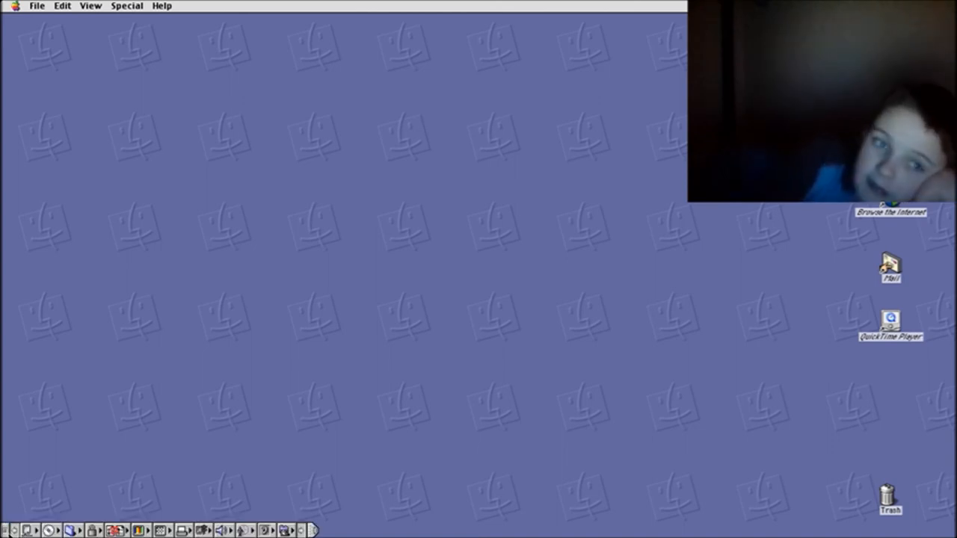
{"action": "left_click", "coordinate": [126, 6]}
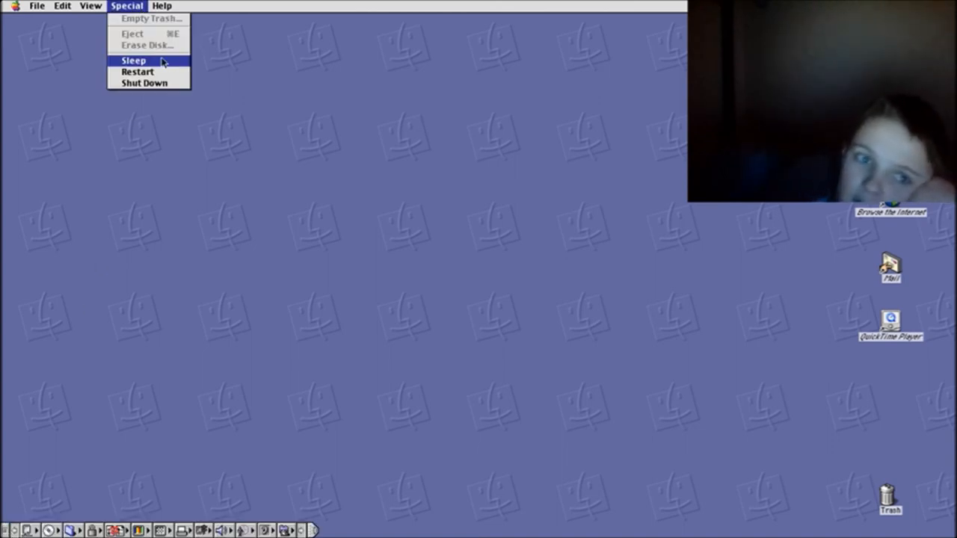